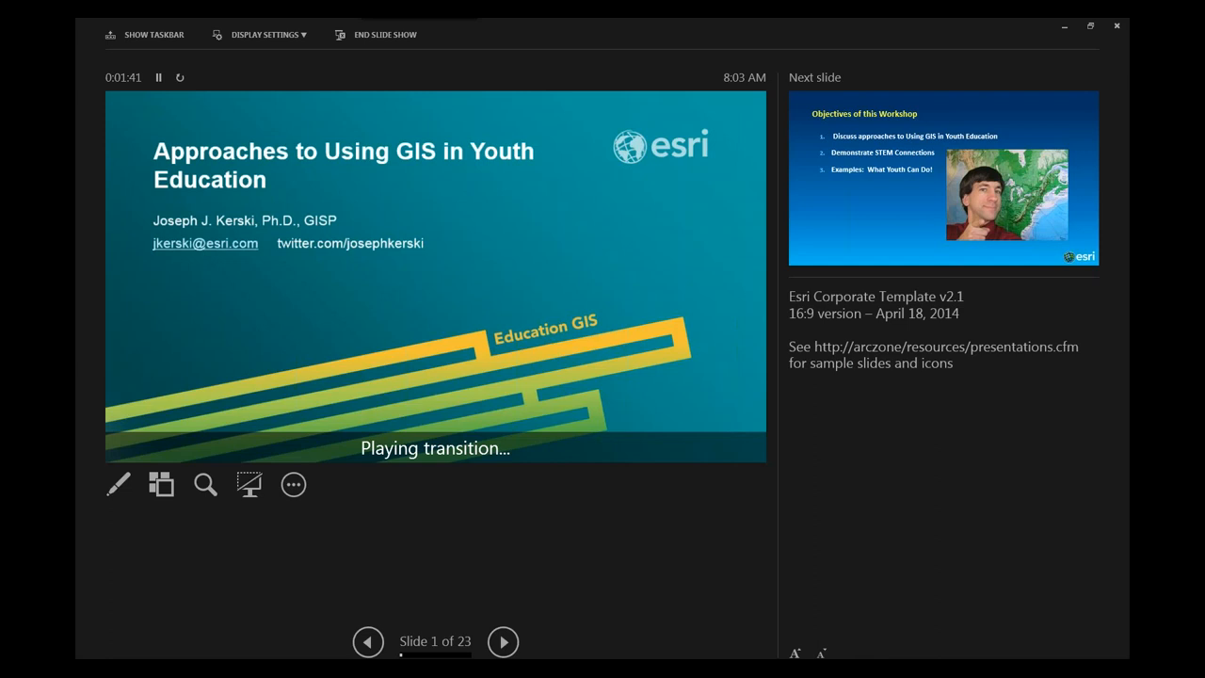
# - Advance the slideshow from the title slide to the Objectives of this Workshop slide
pyautogui.click(503, 640)
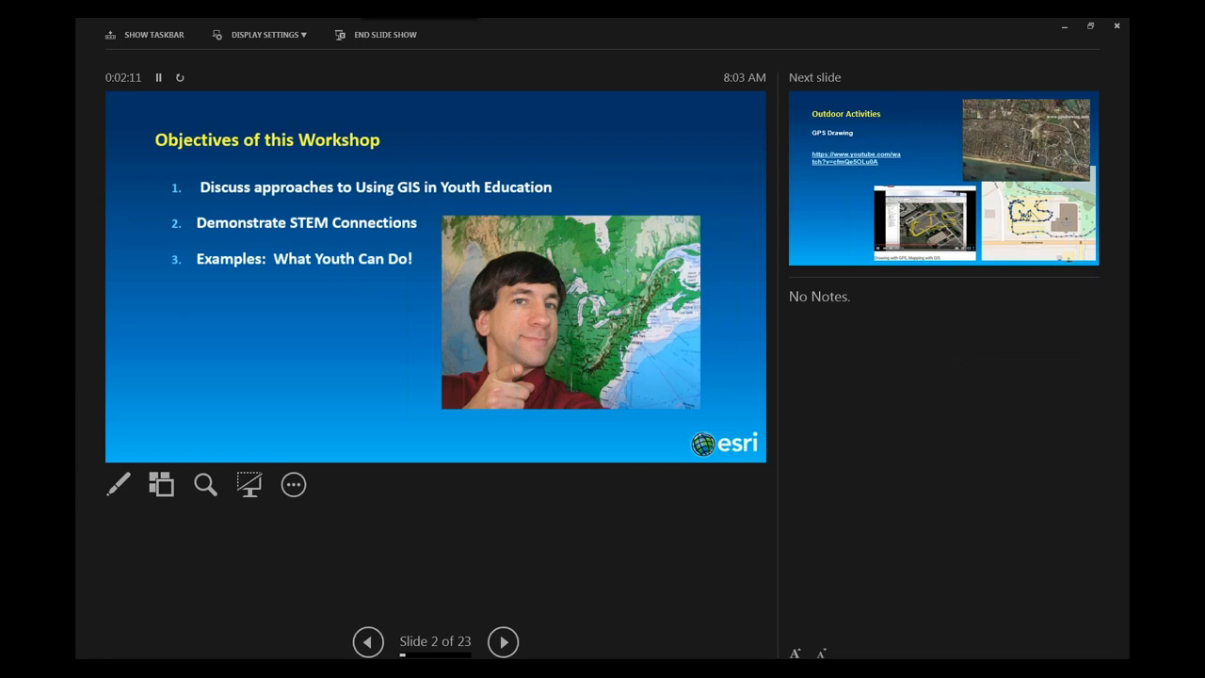
pyautogui.moveTo(606, 354)
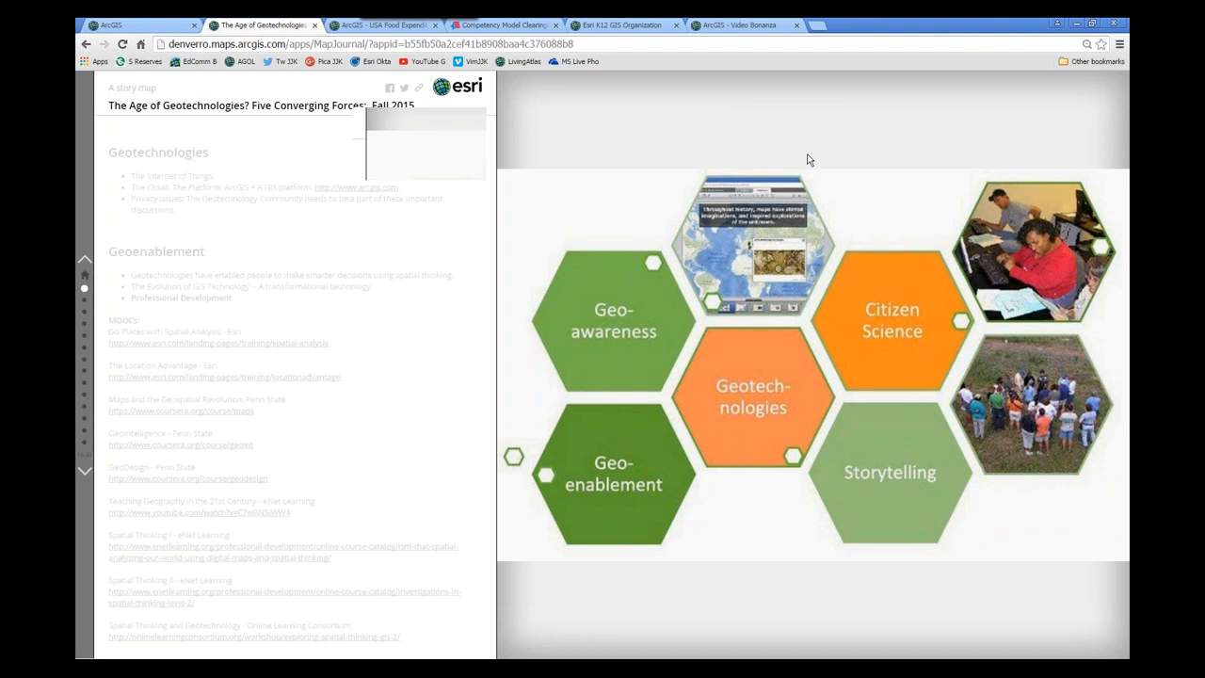
pyautogui.moveTo(84, 473)
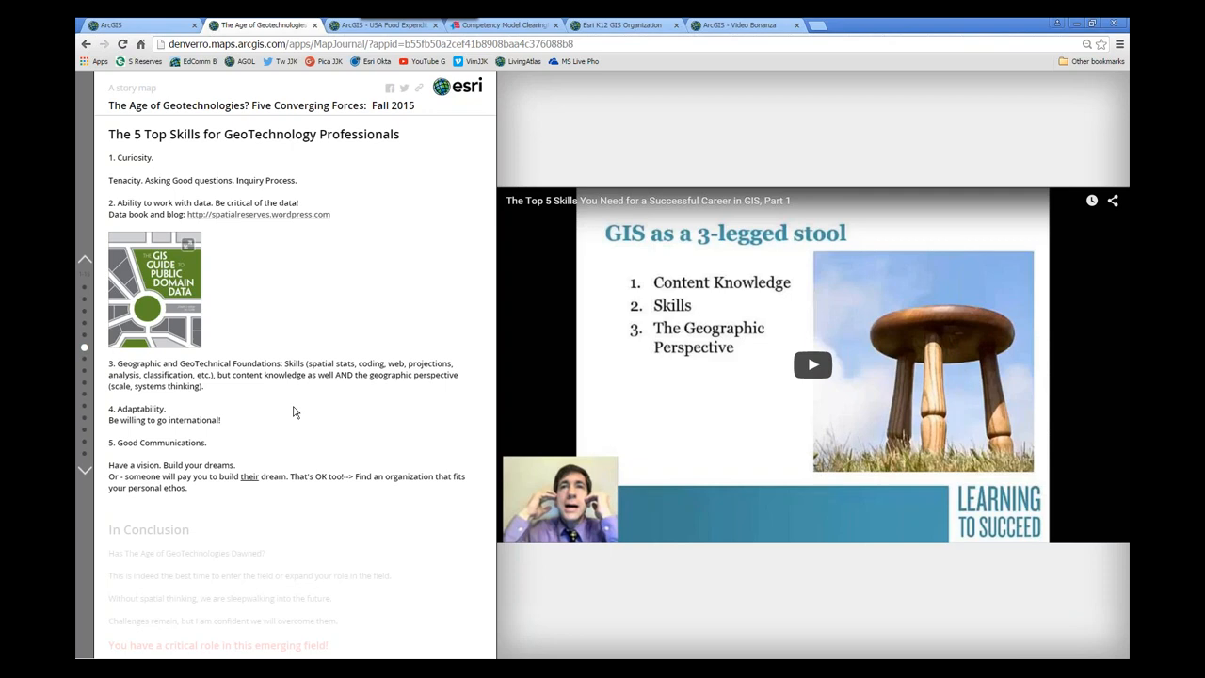
pyautogui.moveTo(211, 611)
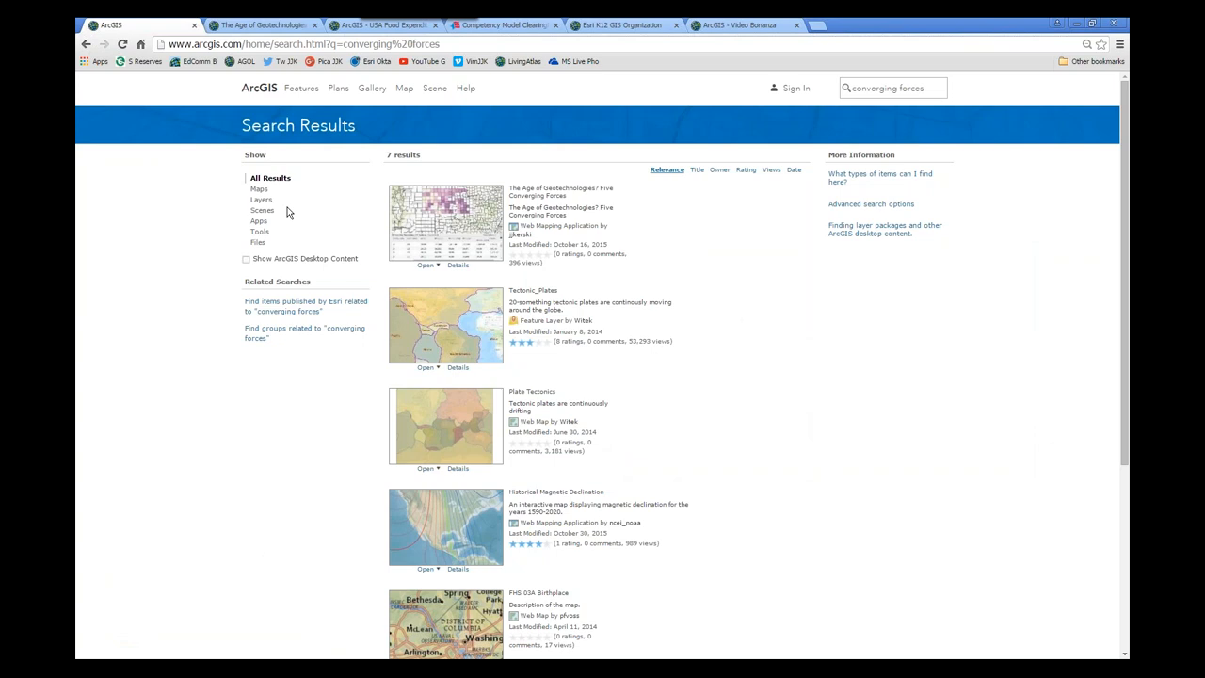
# - Bring up the ArcGIS Online features page titled Mapping Without Limits
pyautogui.click(300, 89)
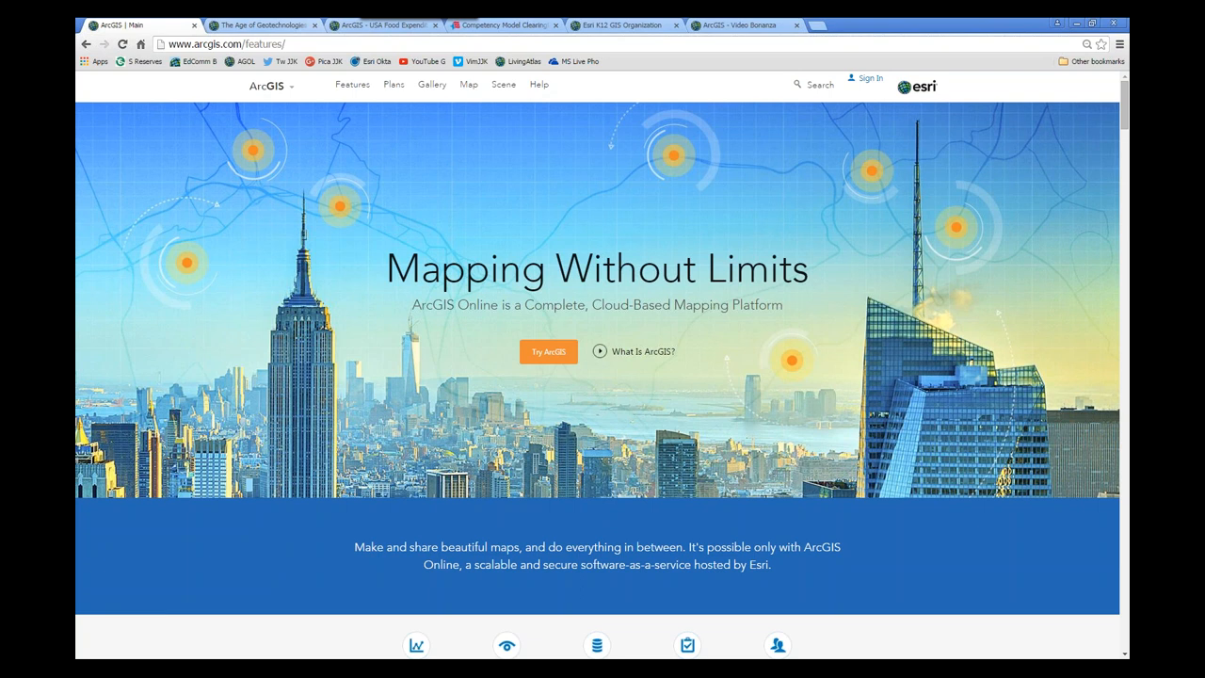
# - Switch to the Competency Model Clearinghouse tab and scroll to the full geospatial pyramid from Tier 1
pyautogui.click(527, 25)
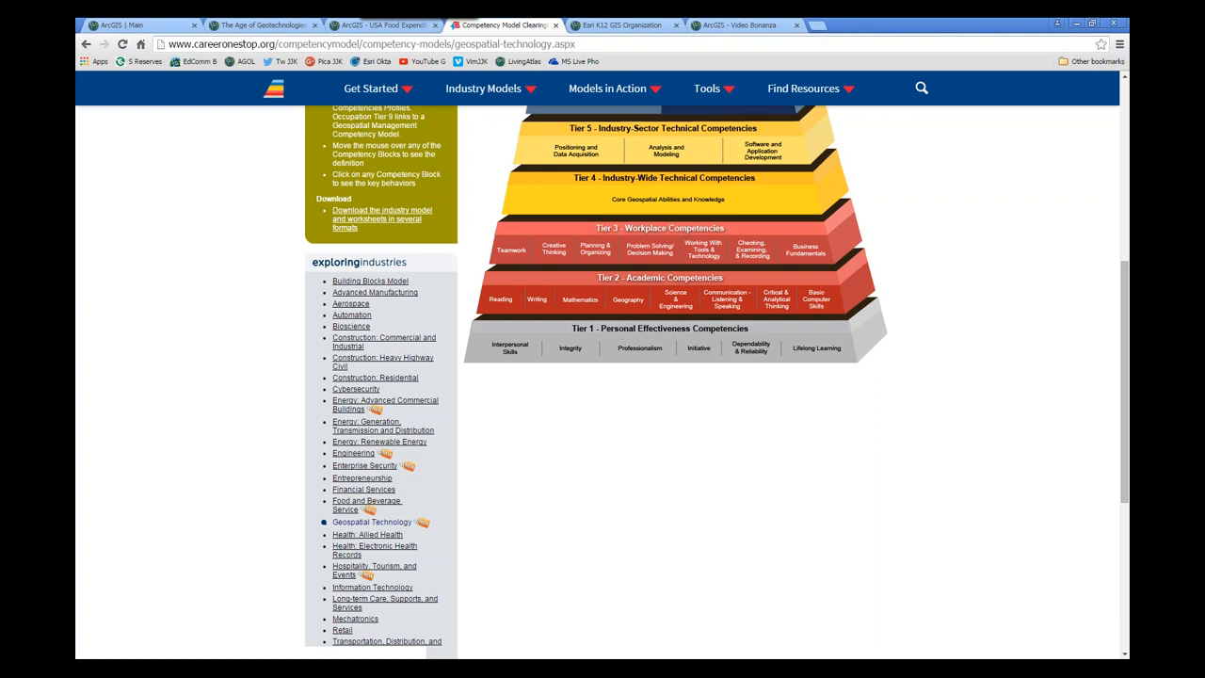
pyautogui.scroll(3)
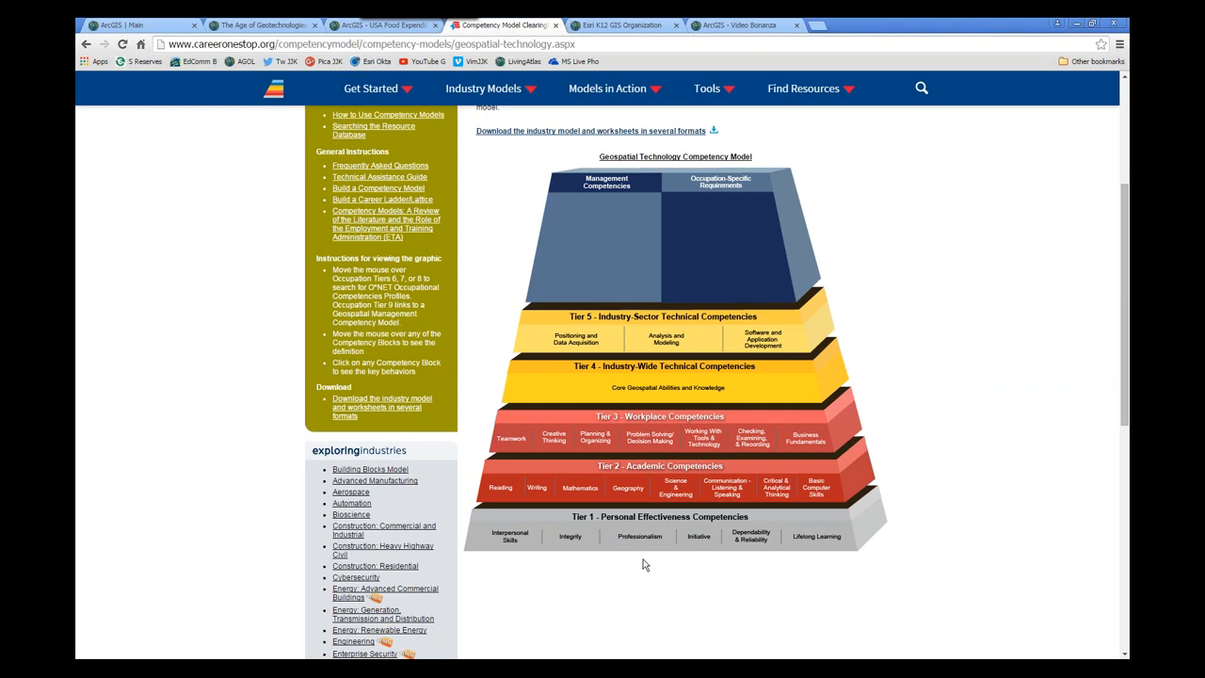
pyautogui.moveTo(475, 644)
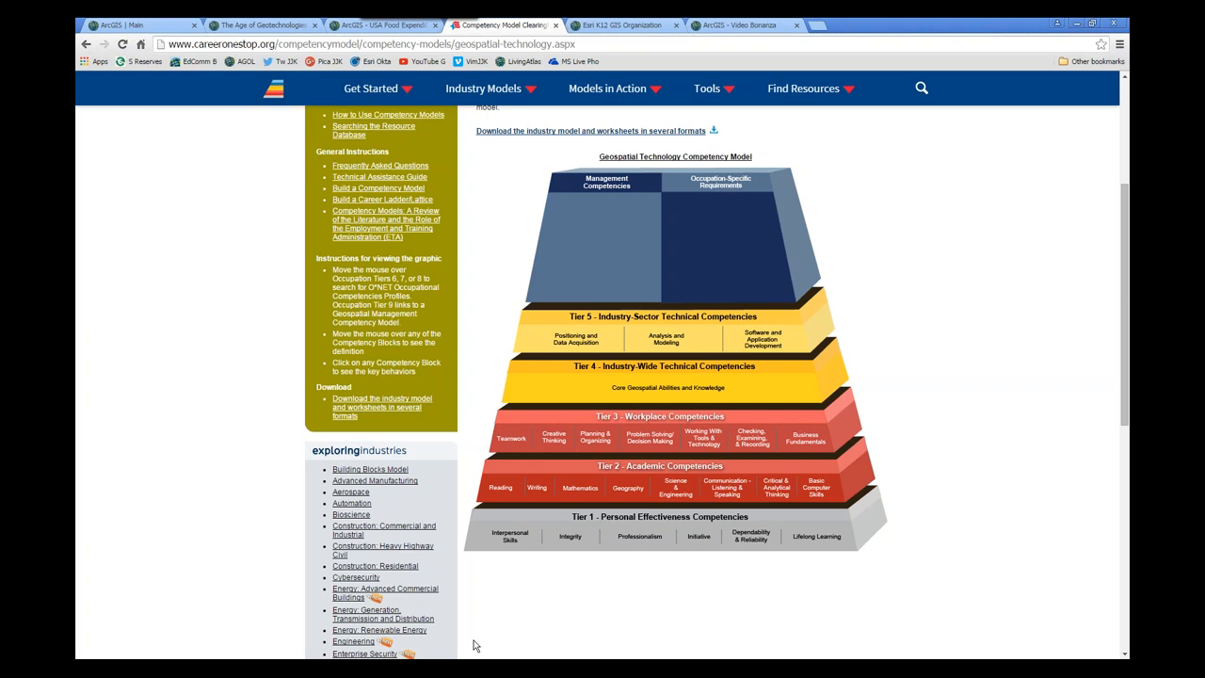
pyautogui.moveTo(318, 245)
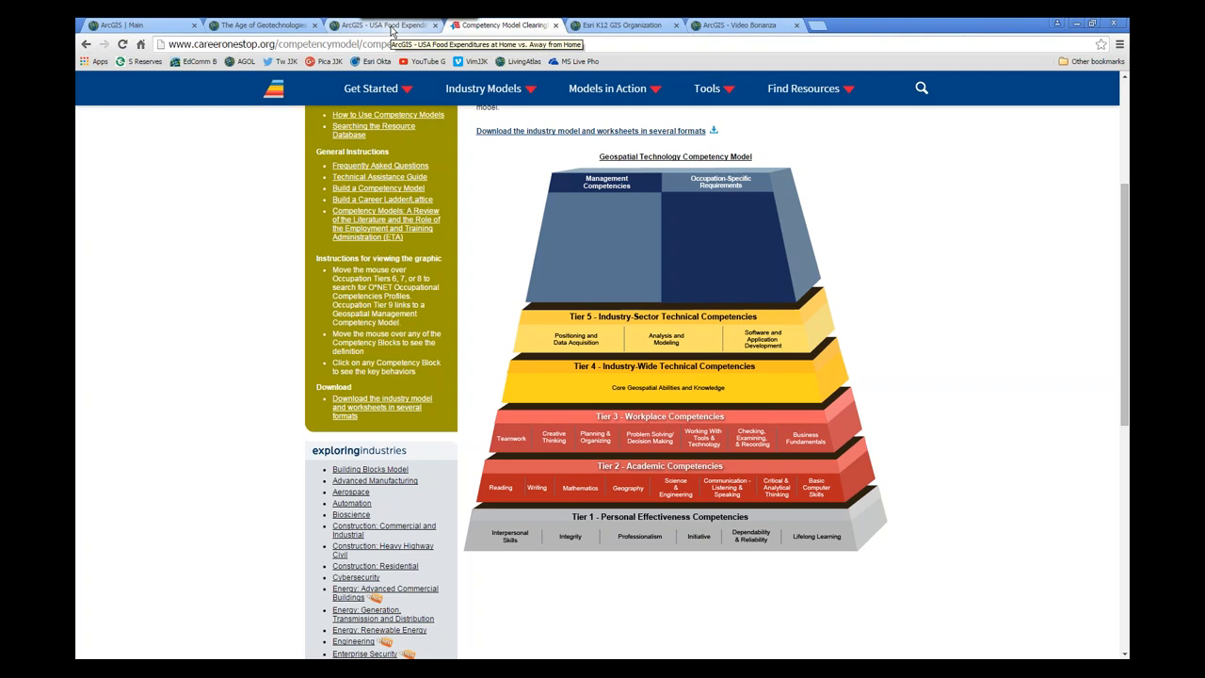
pyautogui.click(386, 24)
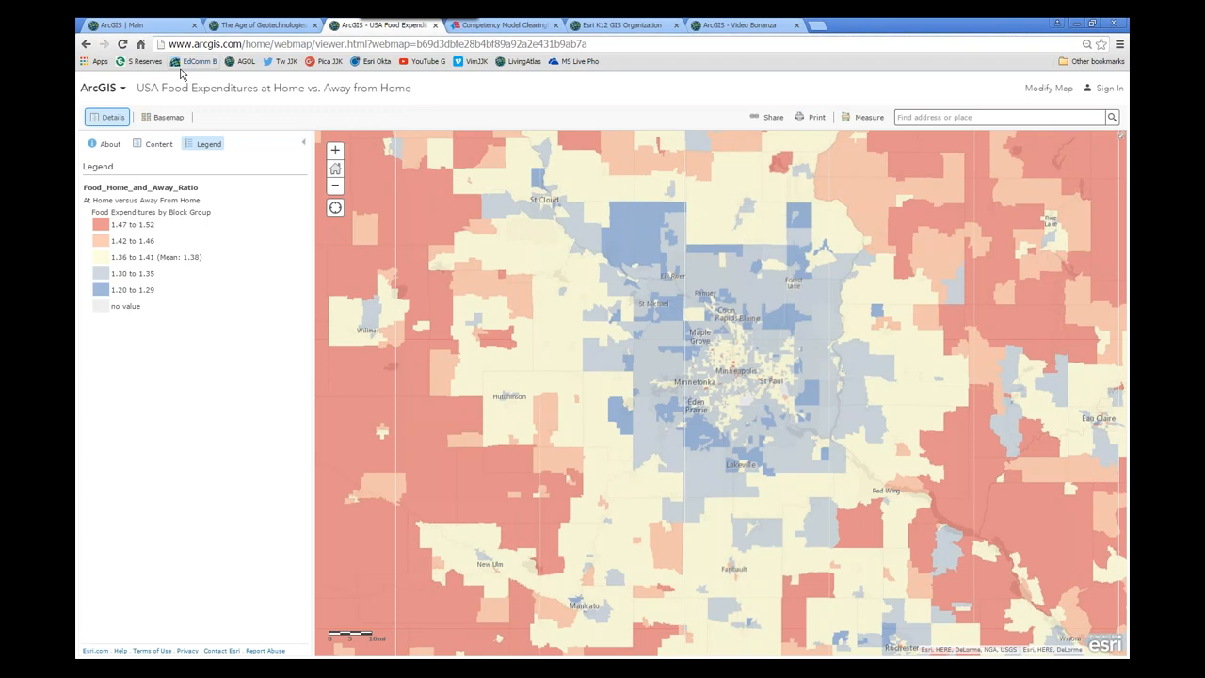
# - Leave the map via the ArcGIS site menu to search ArcGIS Online for USA demographics for schools
pyautogui.click(98, 88)
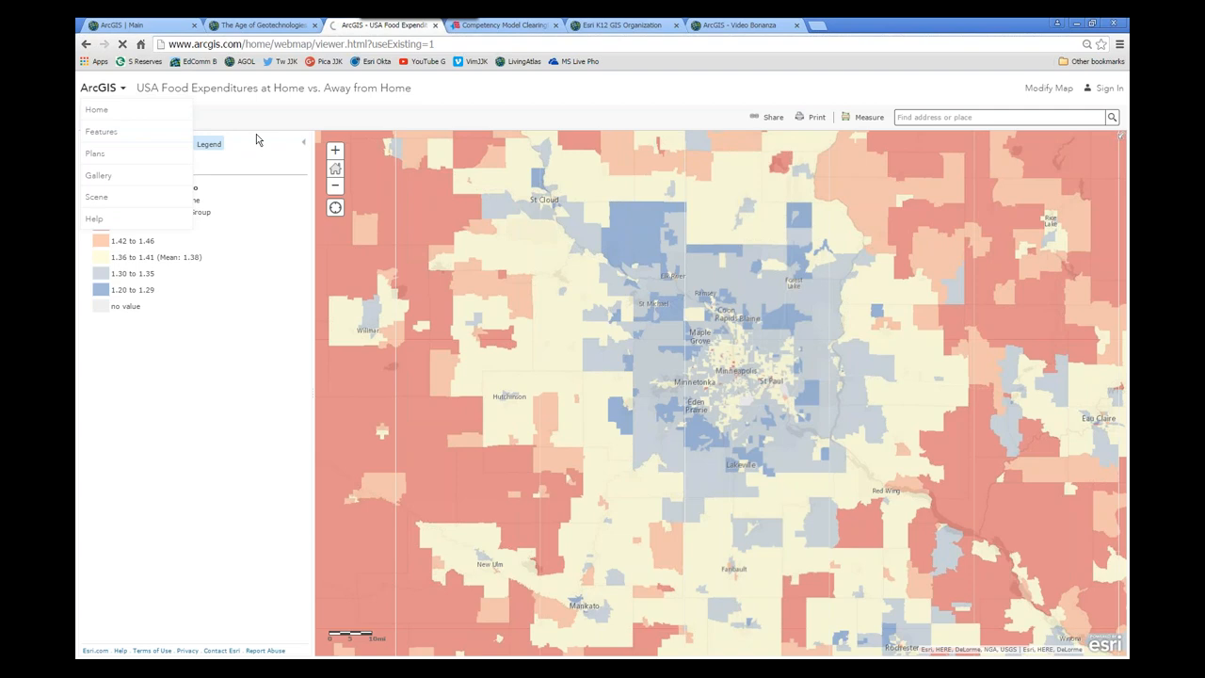
pyautogui.click(94, 132)
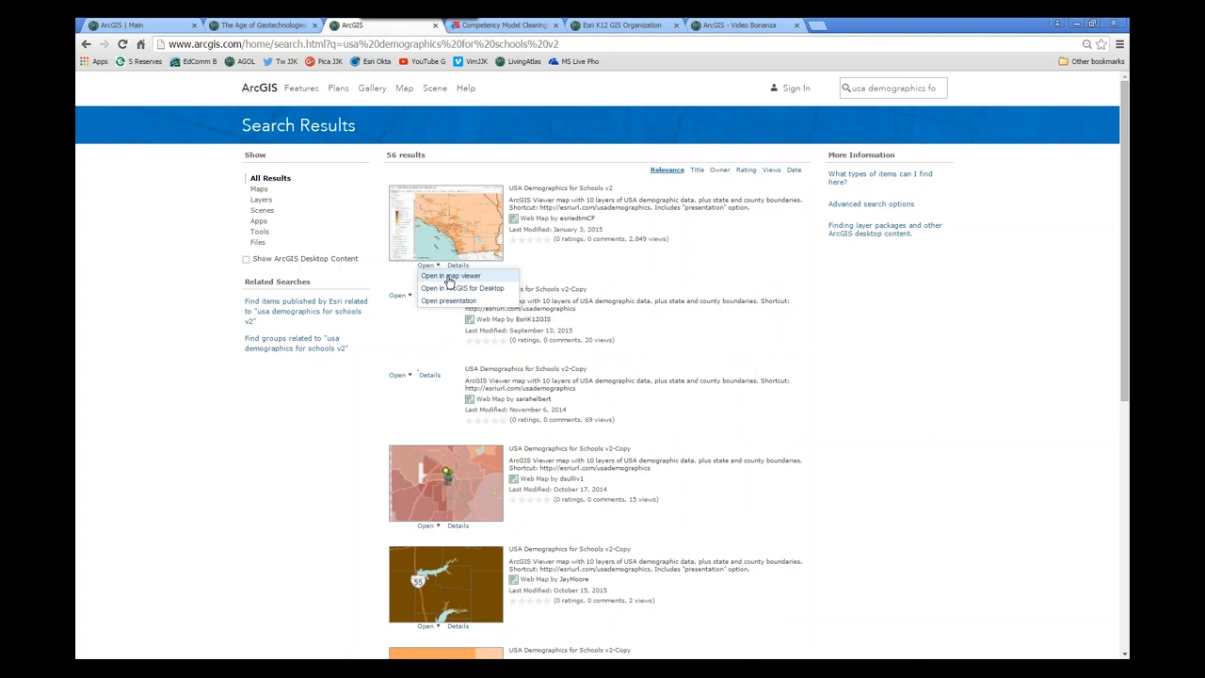
# - Open USA Demographics for Schools v2 in Map Viewer and show its Content layer list
pyautogui.click(452, 275)
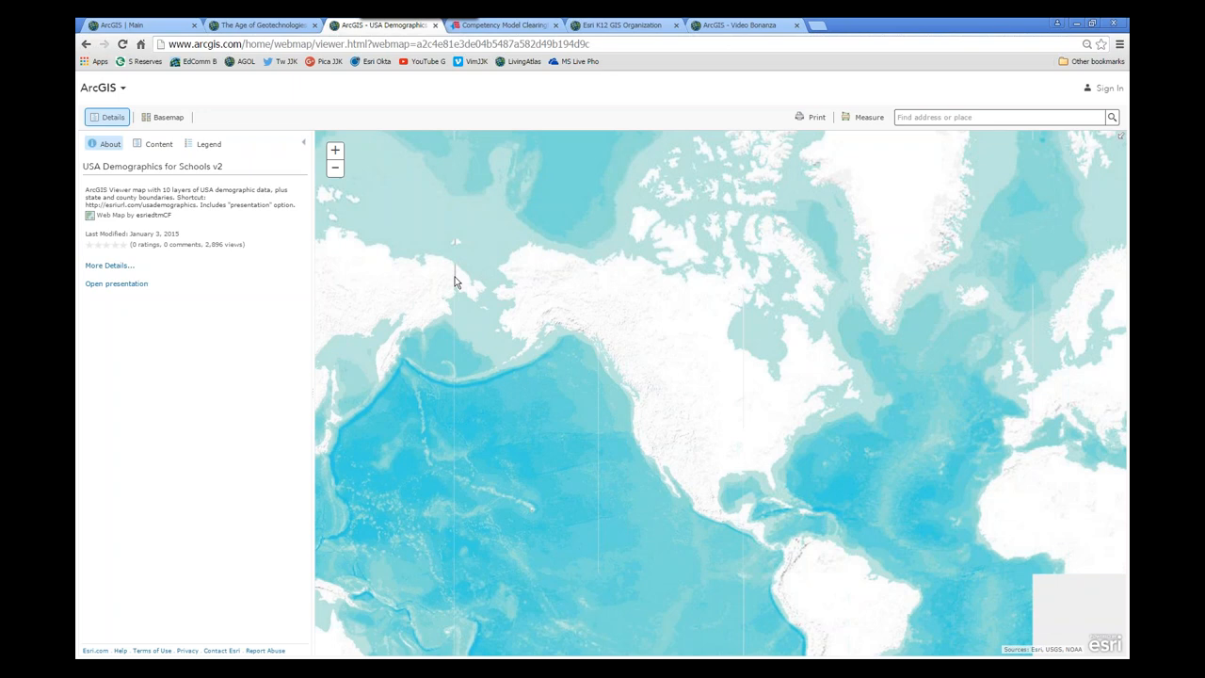
pyautogui.click(159, 143)
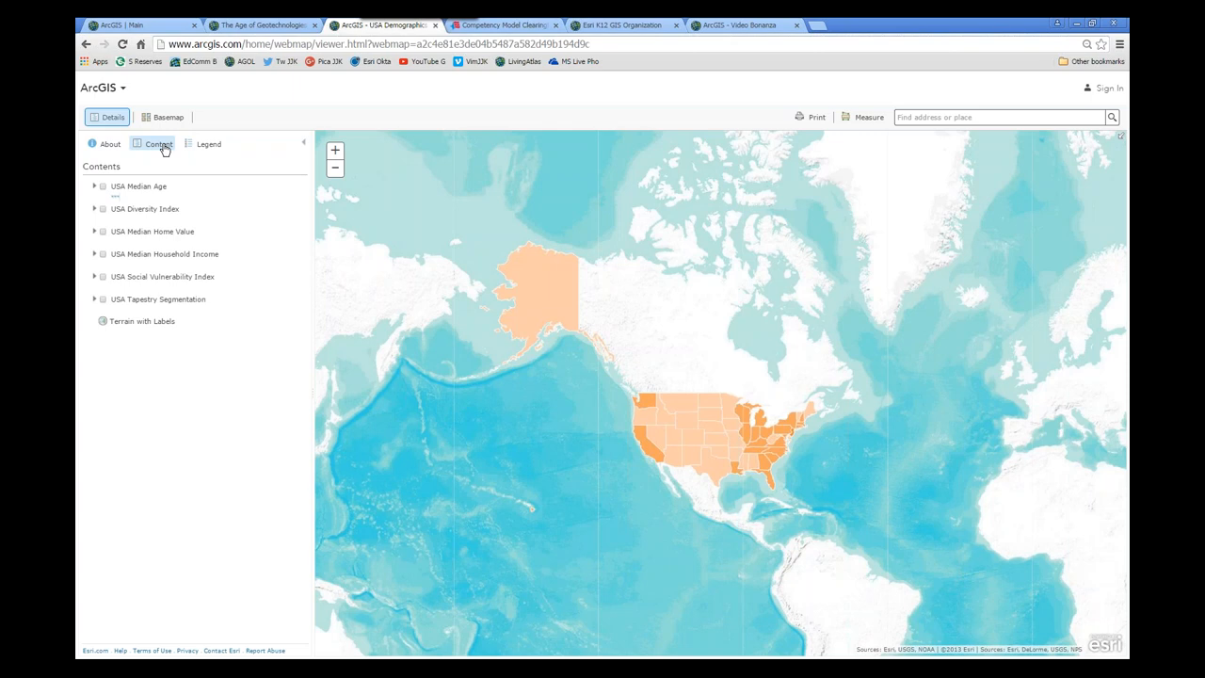
# - Show the USA Median Age legend, check New York's popup profile and close it
pyautogui.click(207, 143)
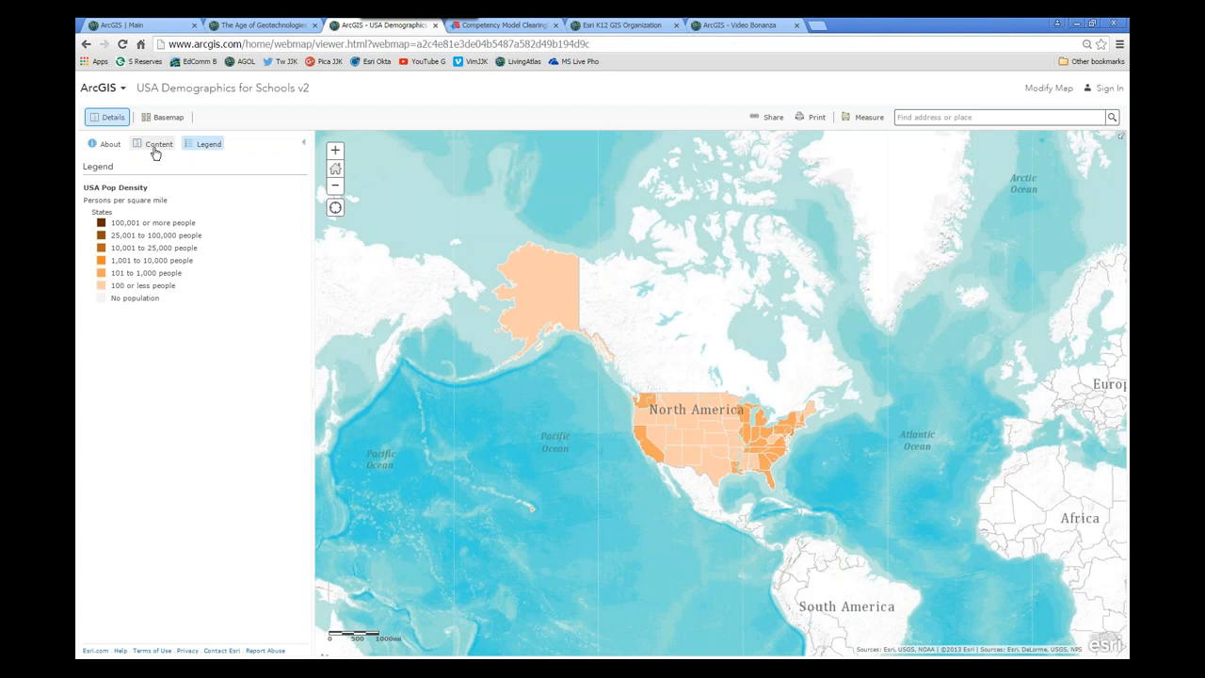
pyautogui.click(158, 143)
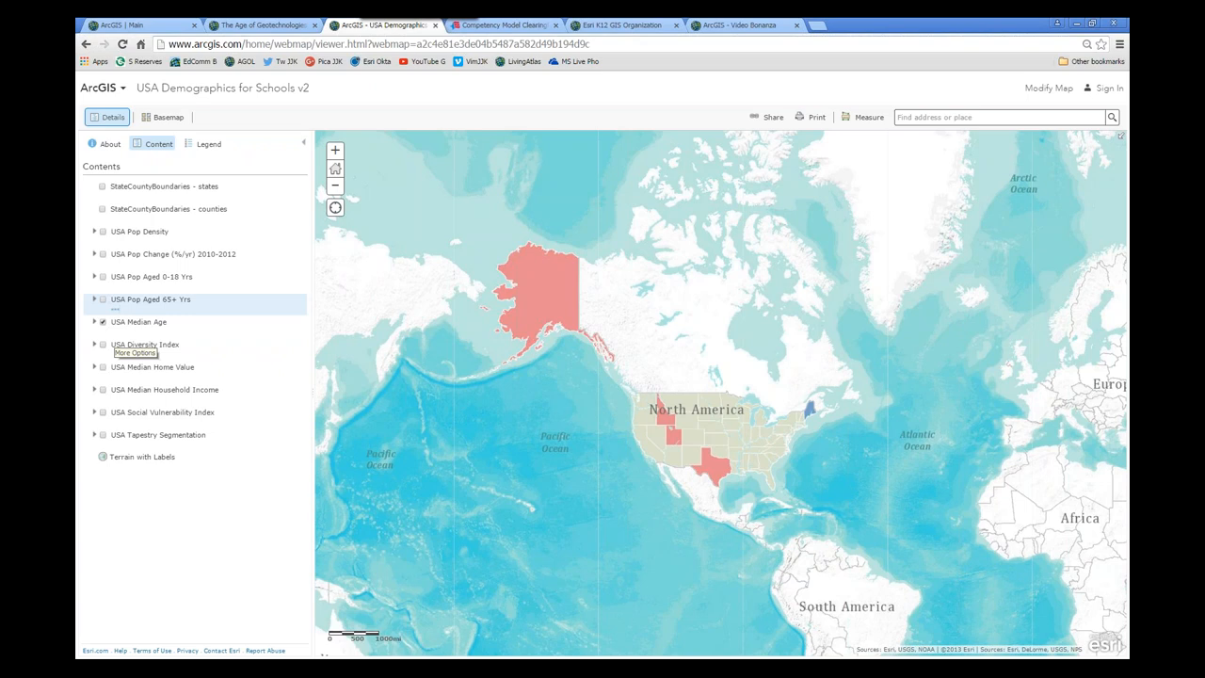
pyautogui.click(207, 143)
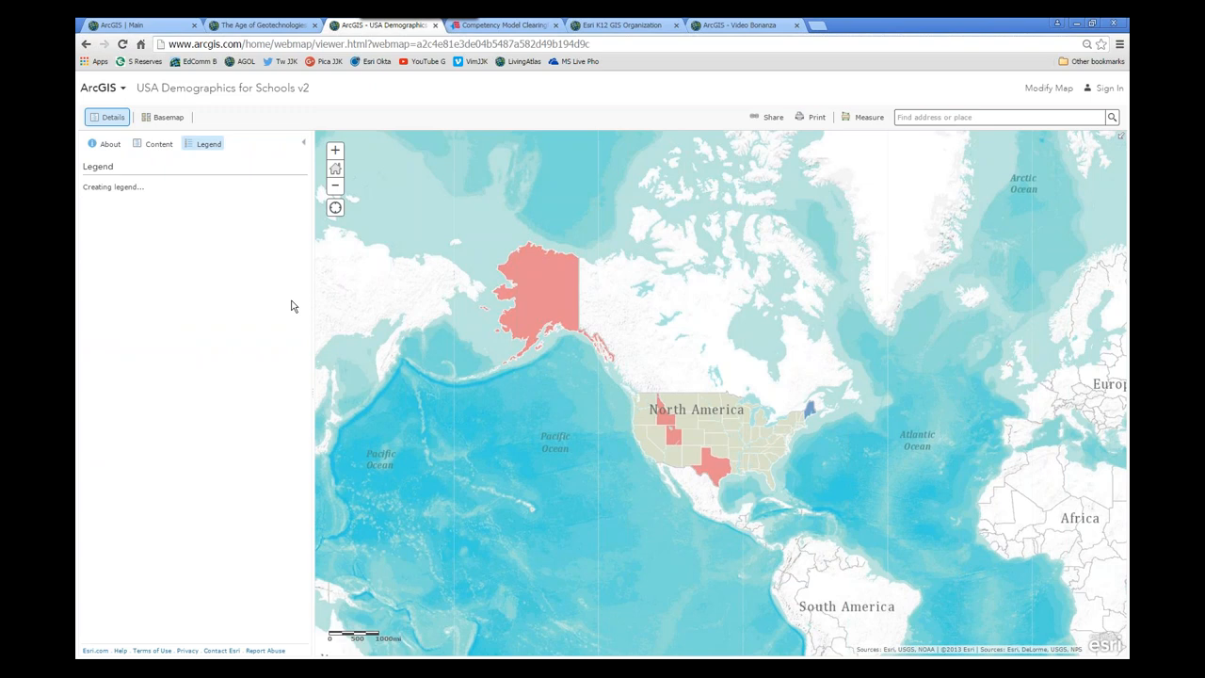
pyautogui.moveTo(354, 379)
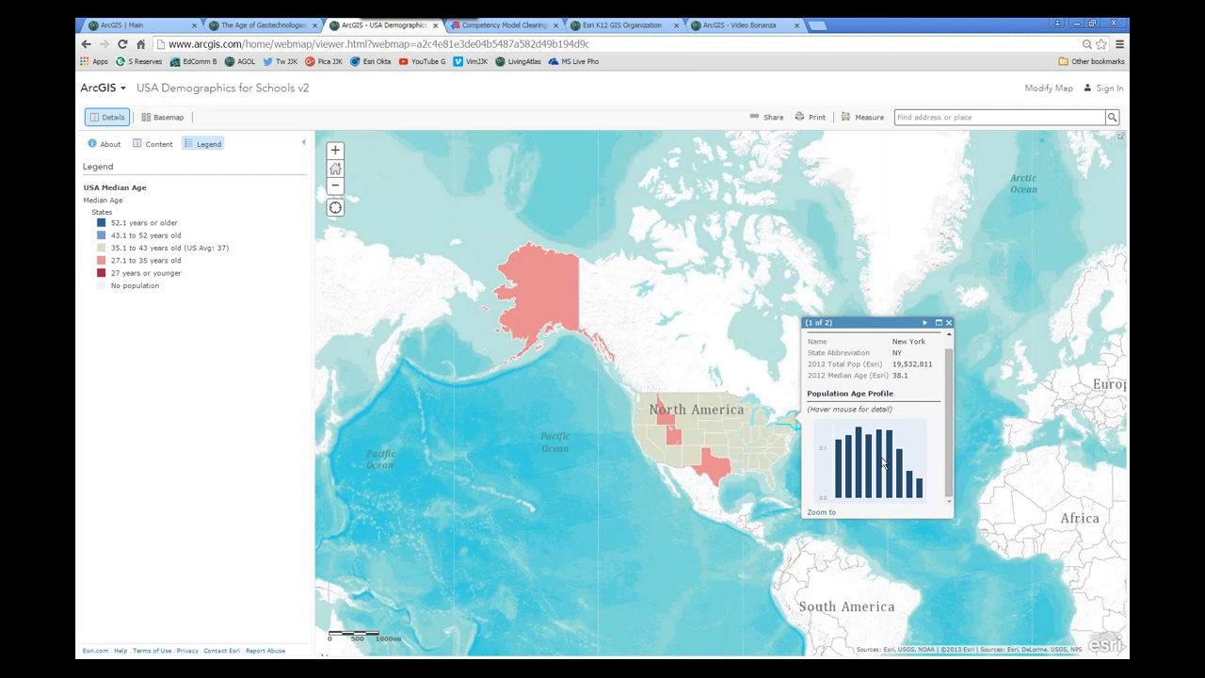
pyautogui.click(950, 322)
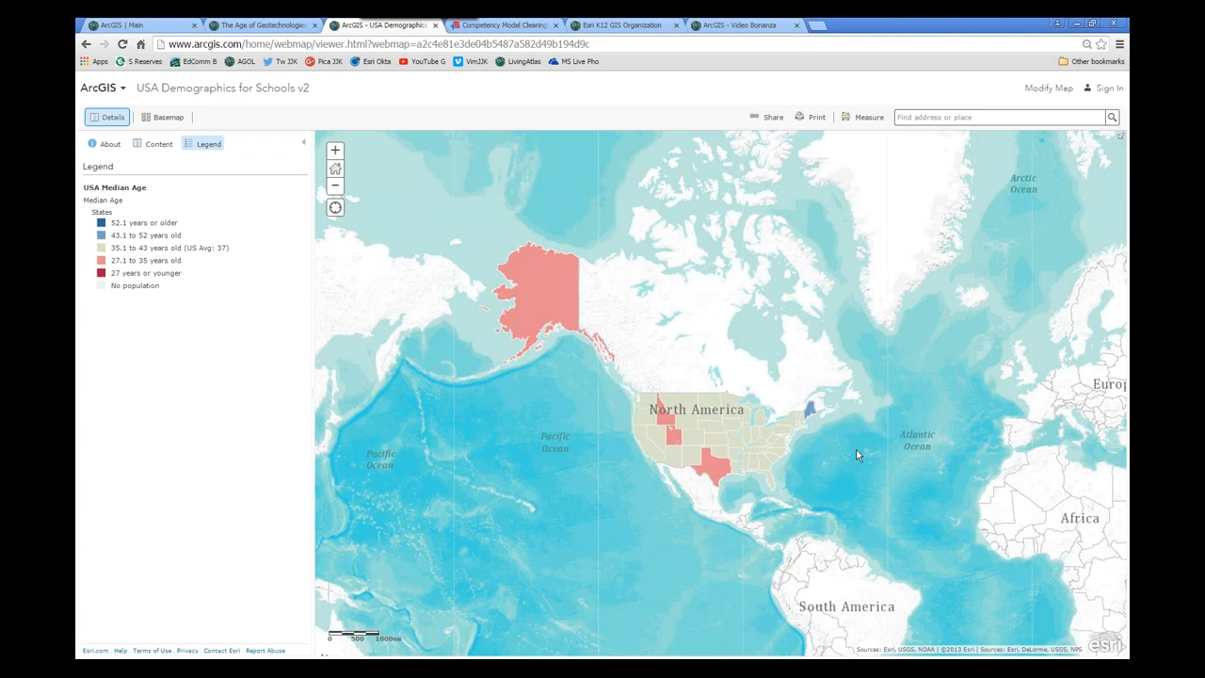
pyautogui.moveTo(763, 426)
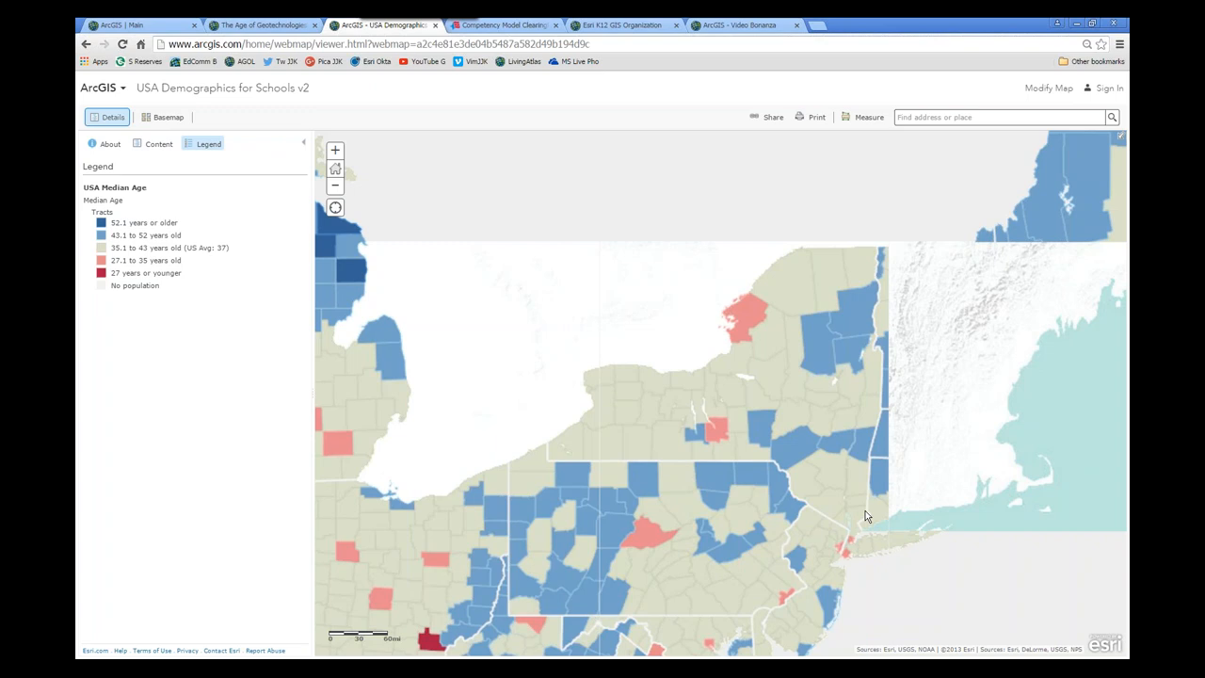
# - Zoom in on New York until median age shows at tract and block-group level
pyautogui.scroll(-3)
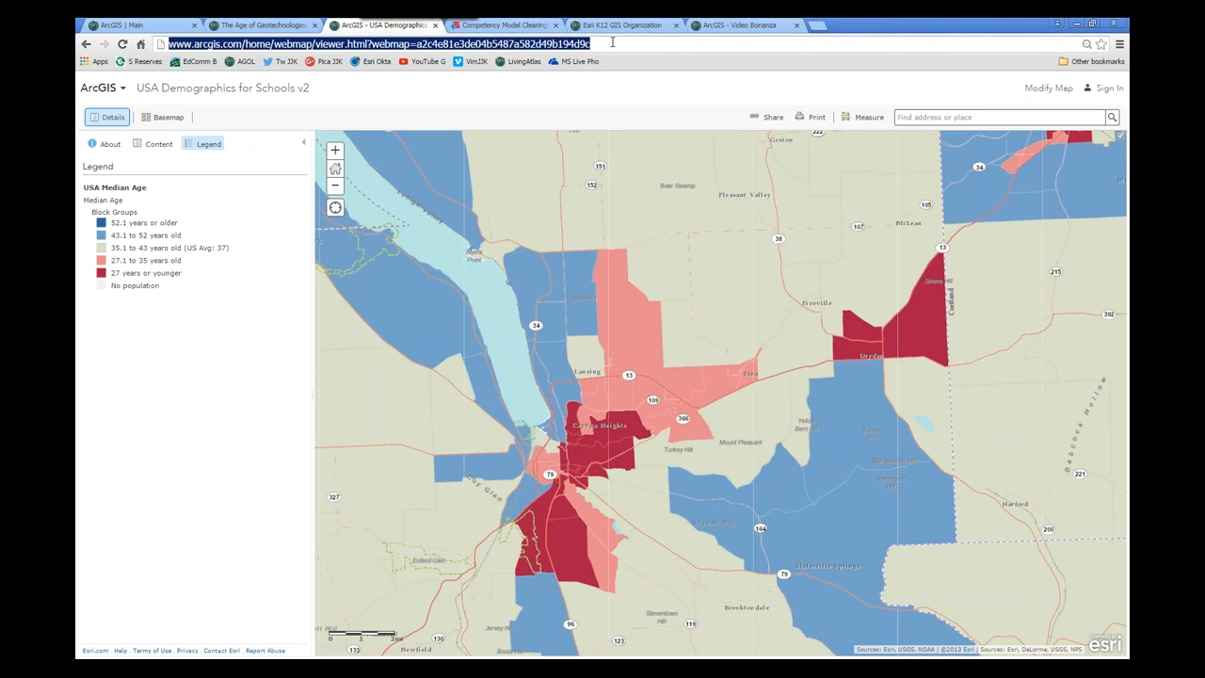
# - Enter a wordpress.com address to follow a link to a different ArcGIS web map
pyautogui.write('wordpress.com')
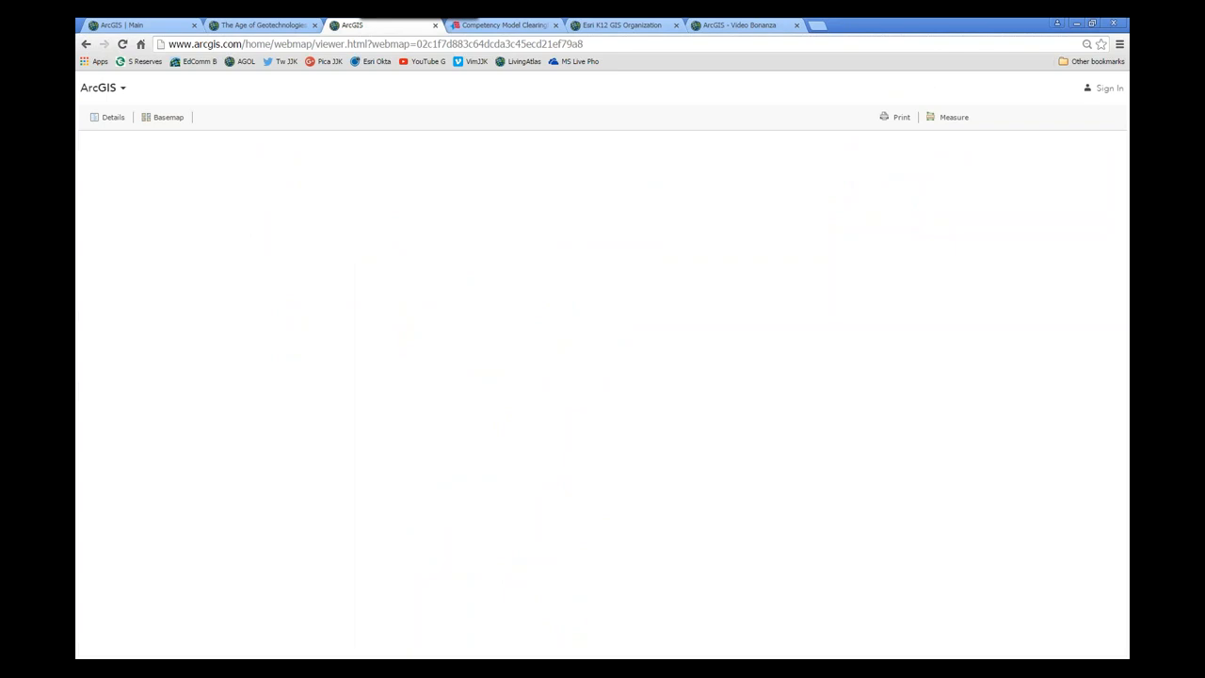
# - Load the Plates 4 Types web map with its converging, diffuse, ridge and transform legend
pyautogui.click(105, 117)
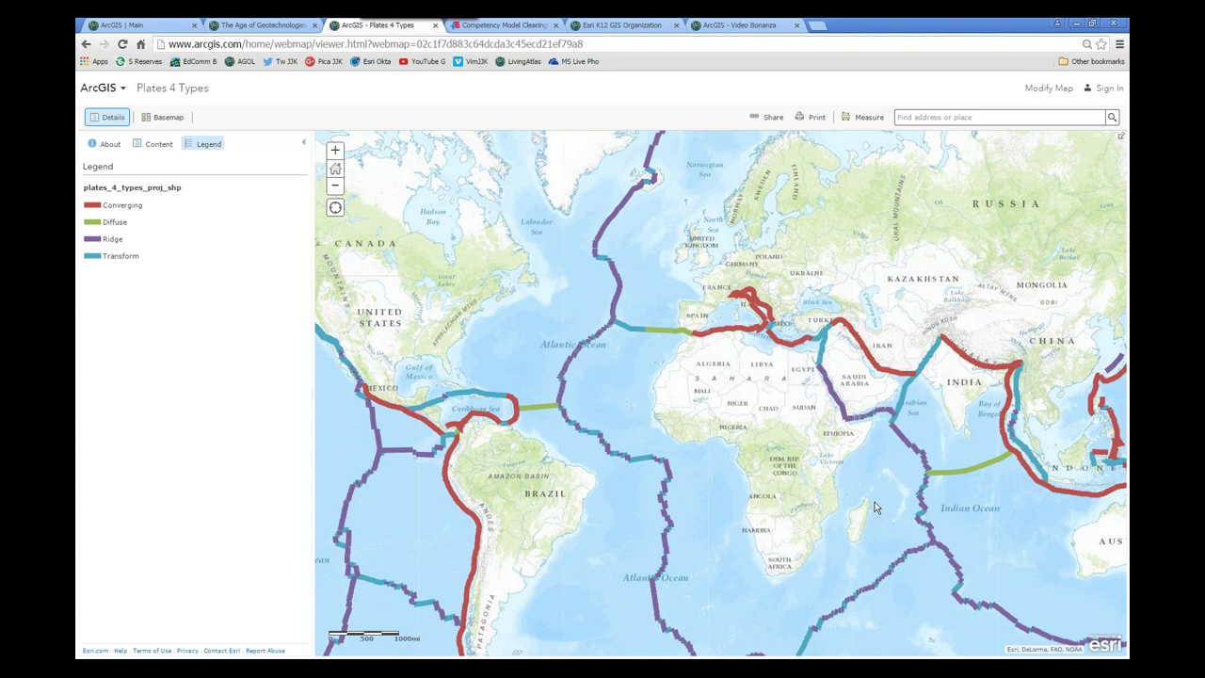
pyautogui.moveTo(475, 130)
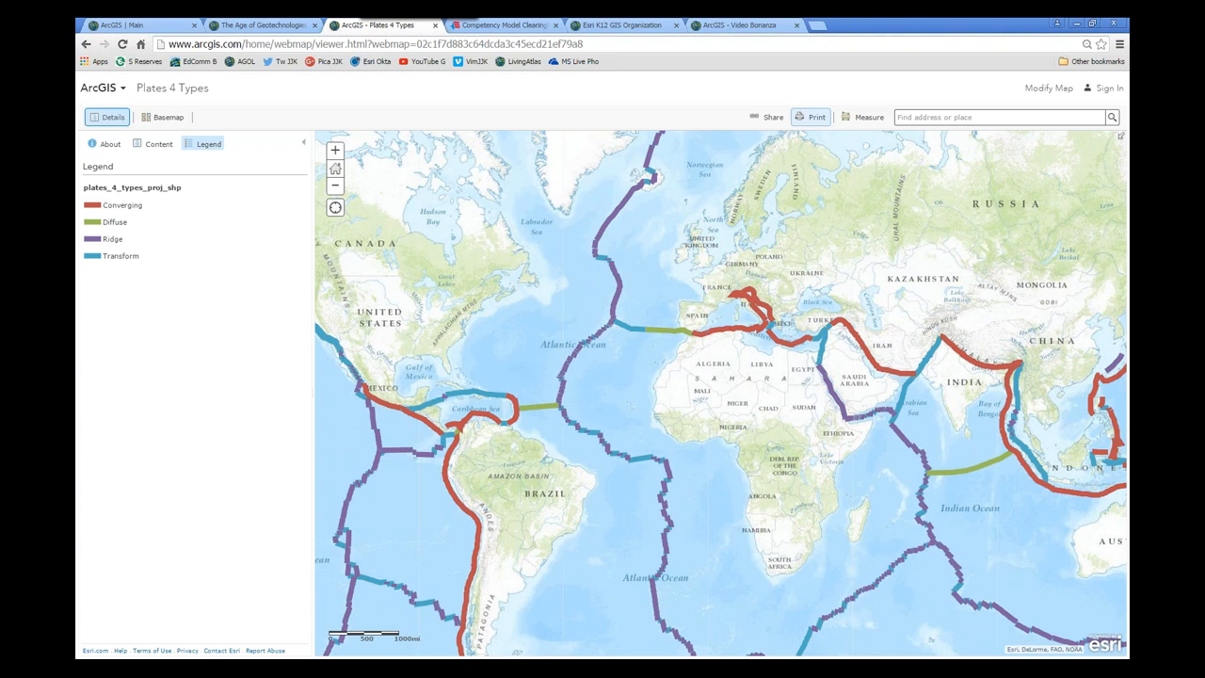
pyautogui.moveTo(818, 117)
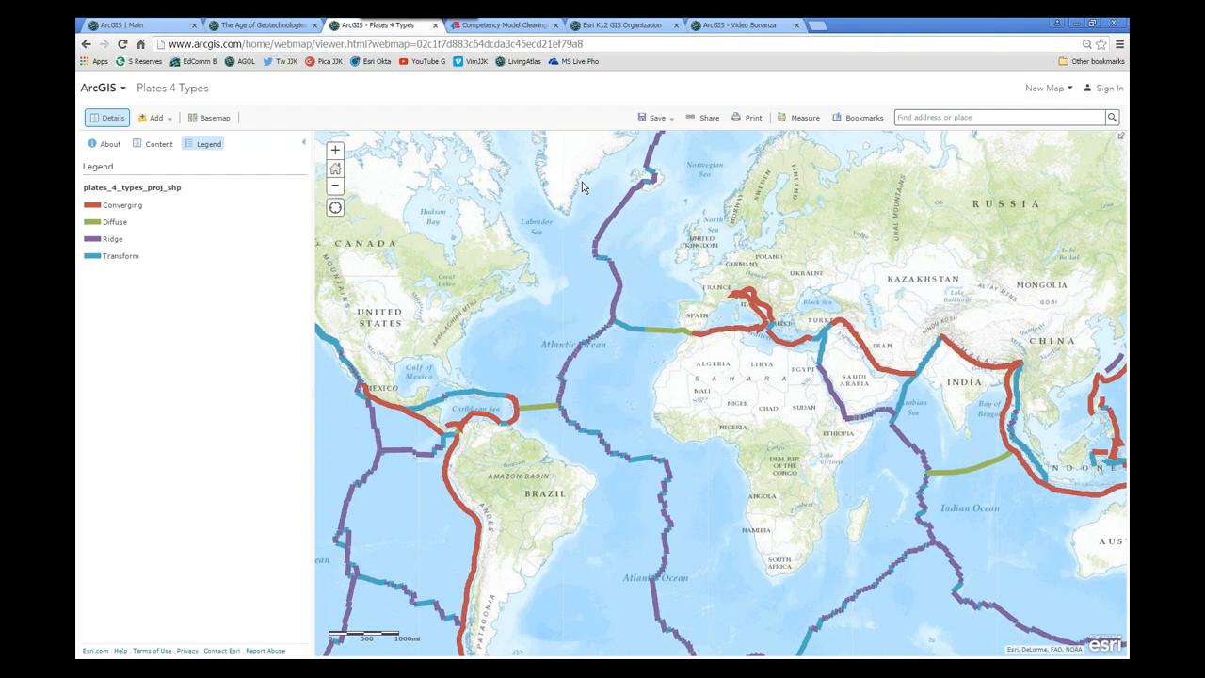
# - Switch to the USGS Spreadsheet Format page and scroll to its output fields and past 30 days feeds
pyautogui.click(154, 117)
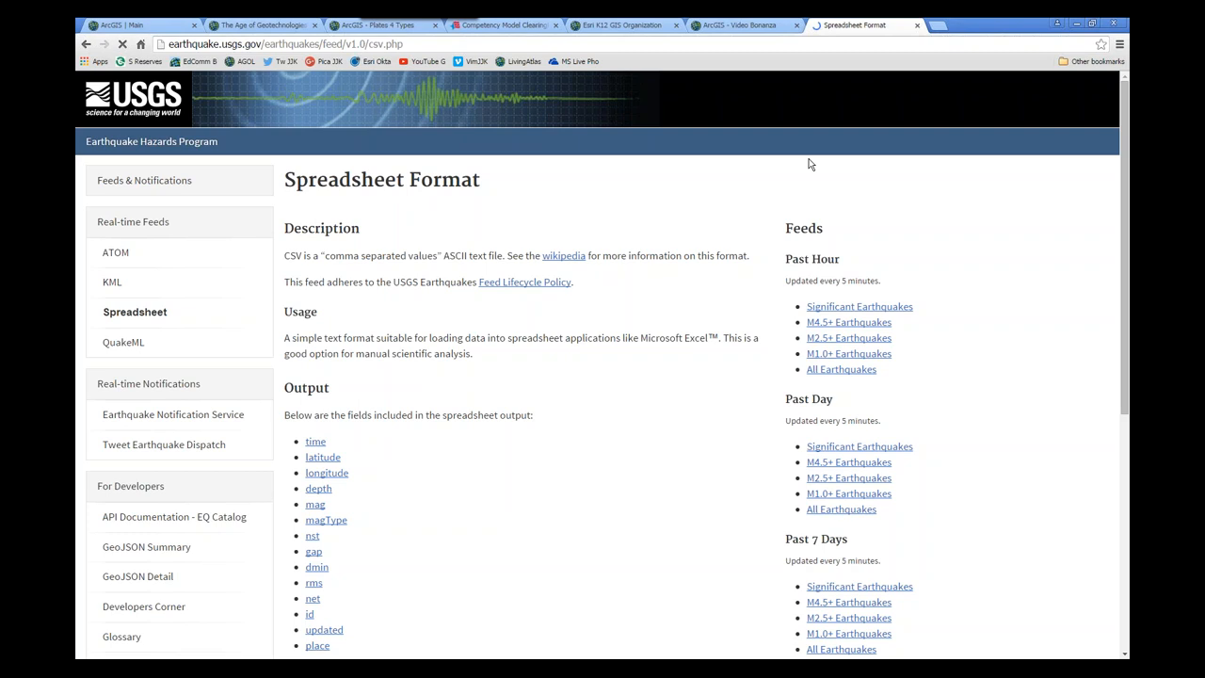
pyautogui.scroll(-3)
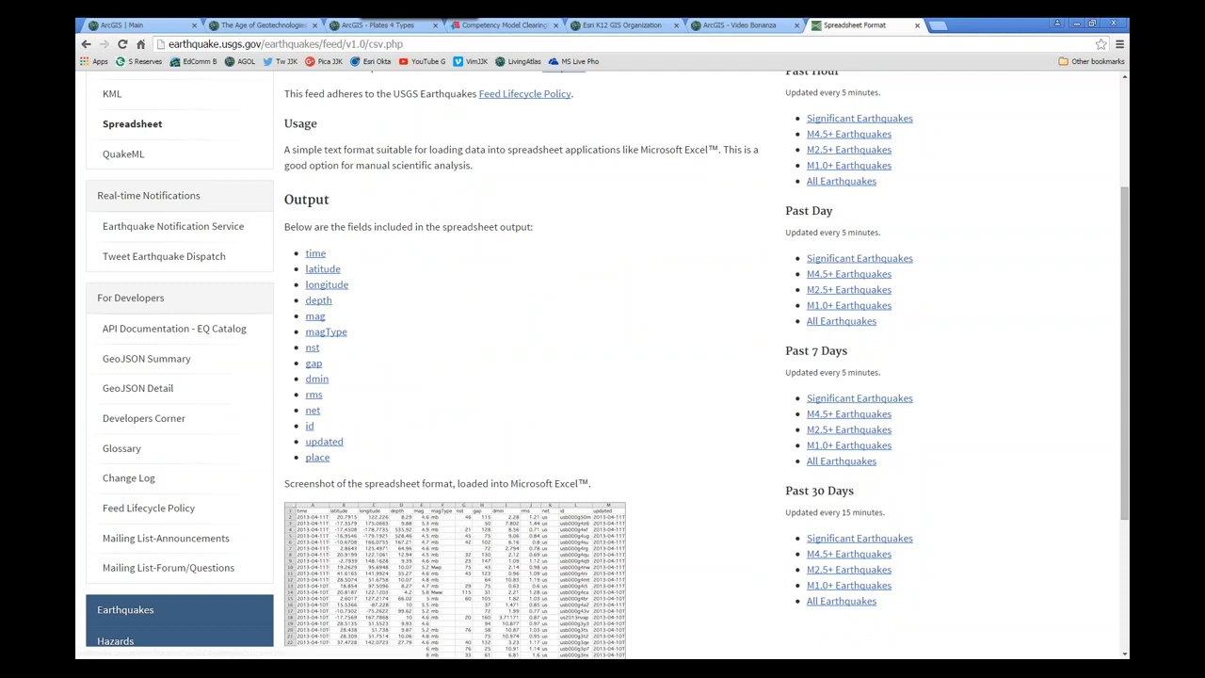
# - Return to the Plates 4 Types map and begin adding a layer from a web address
pyautogui.click(386, 24)
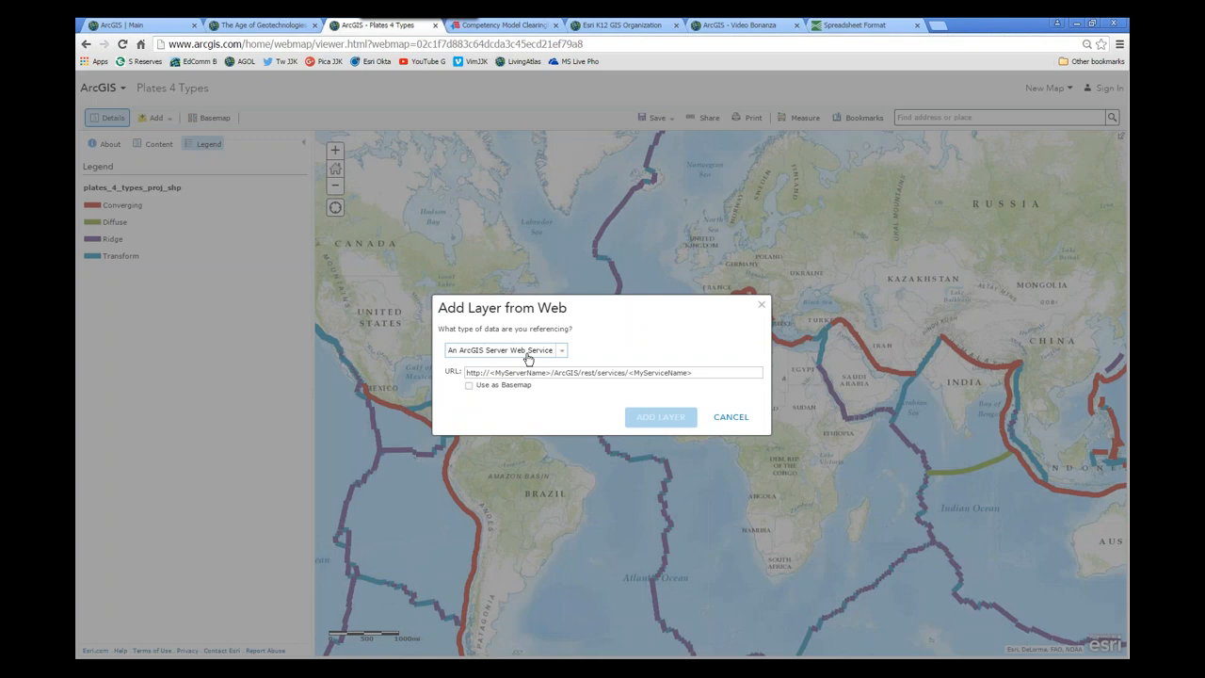
# - Add the USGS earthquake feed as a layer and style it as a heat map
pyautogui.click(730, 416)
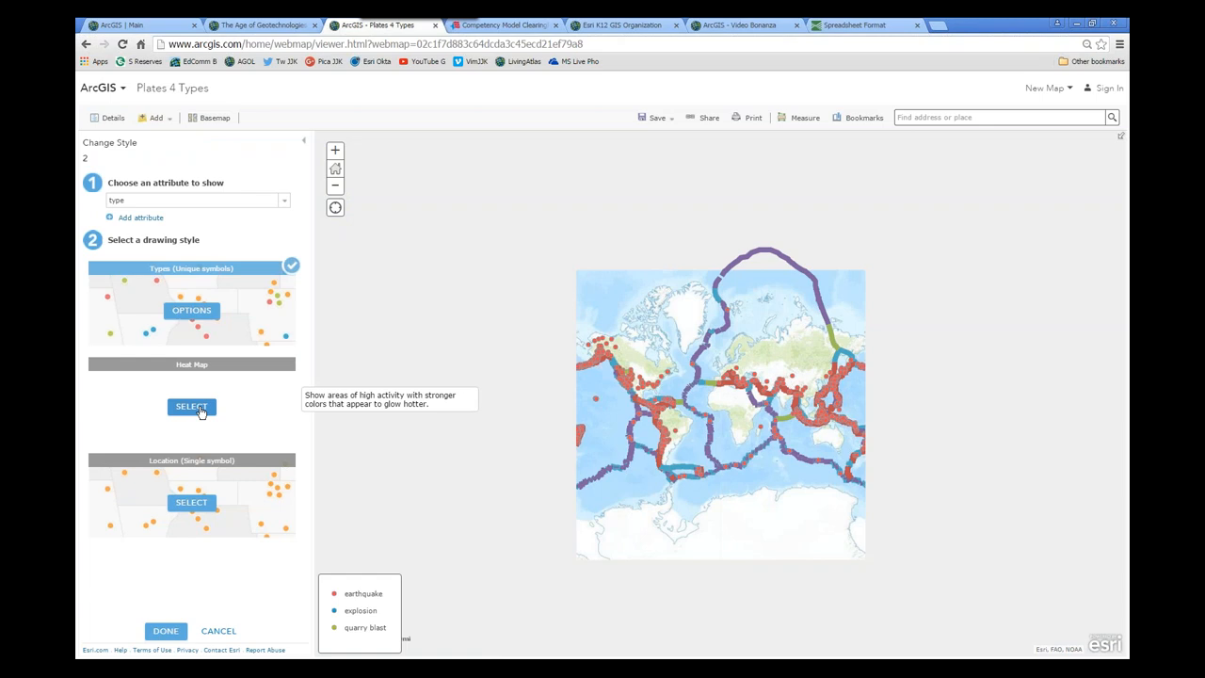
pyautogui.click(192, 407)
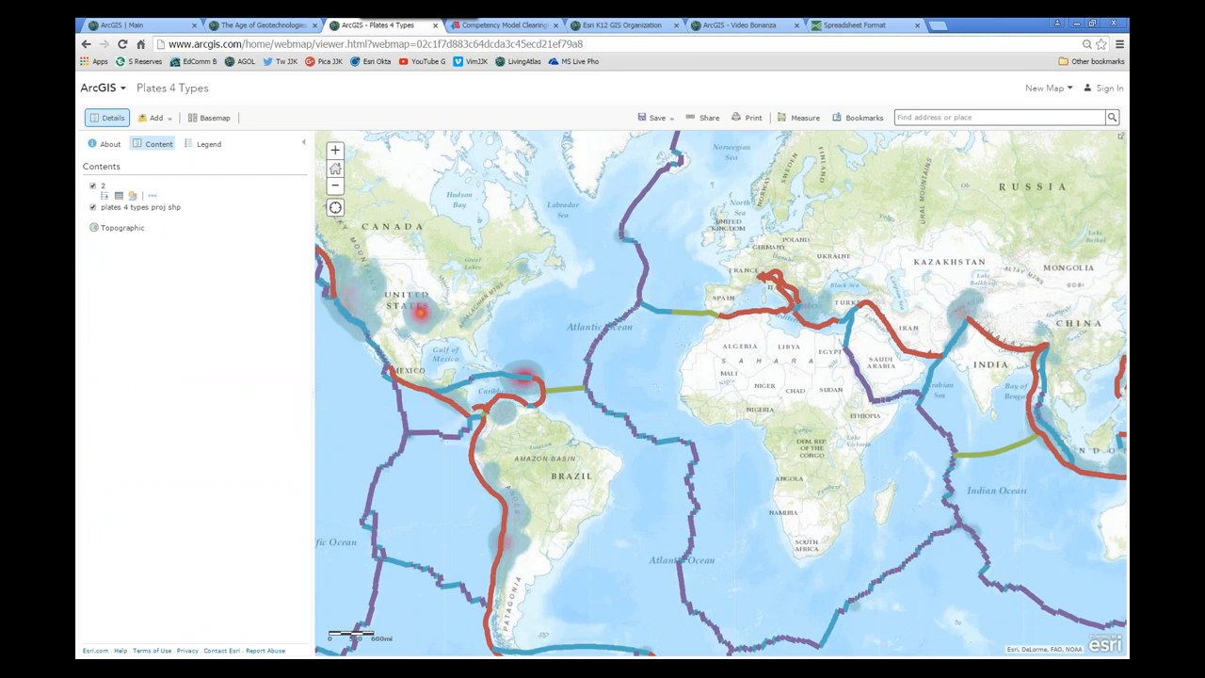
# - Change the map's basemap from topographic to Light Gray Canvas
pyautogui.click(215, 117)
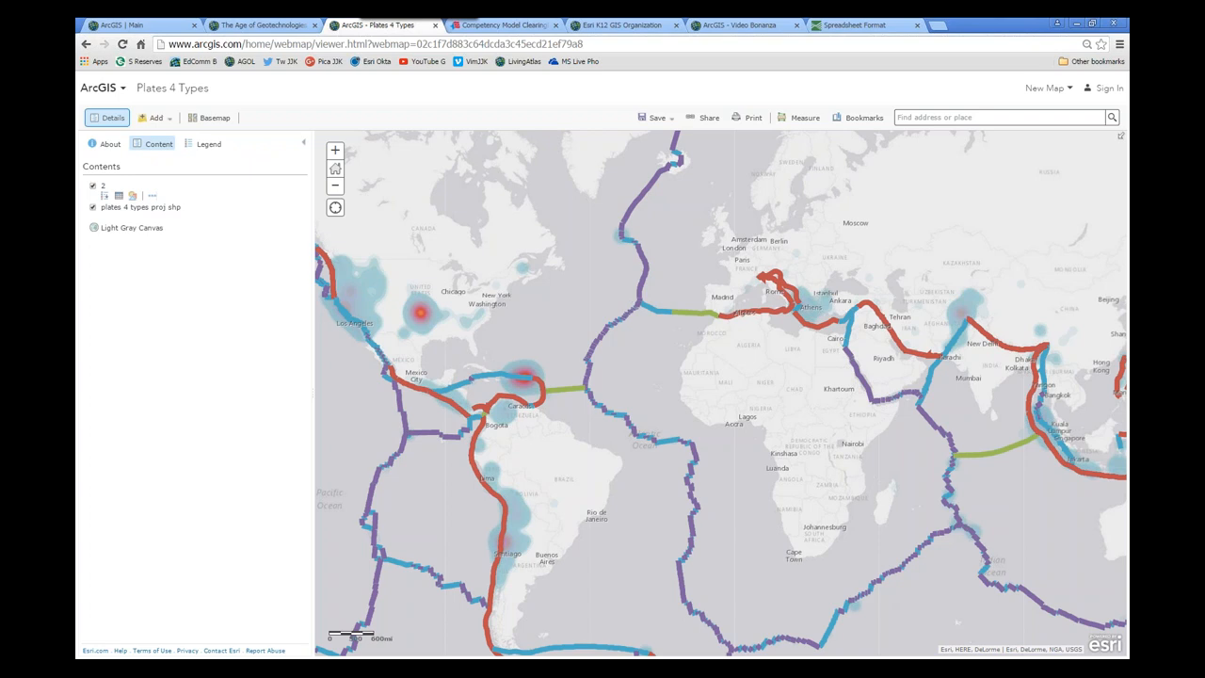
pyautogui.moveTo(373, 267)
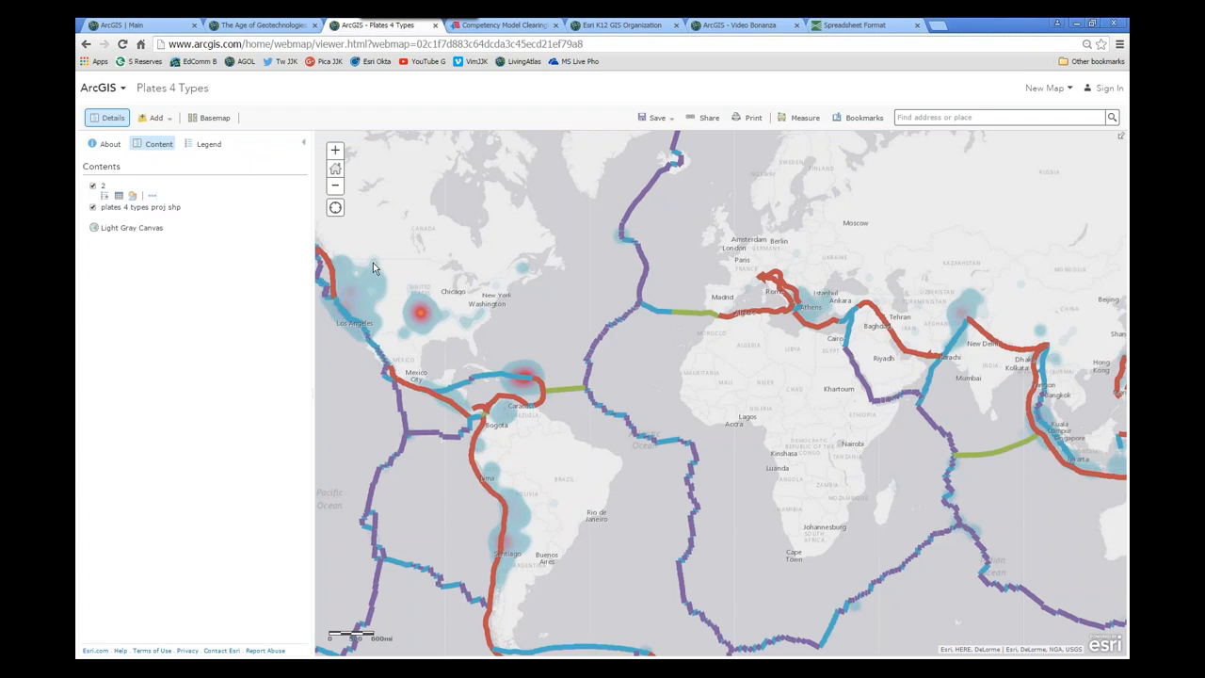
pyautogui.moveTo(132, 196)
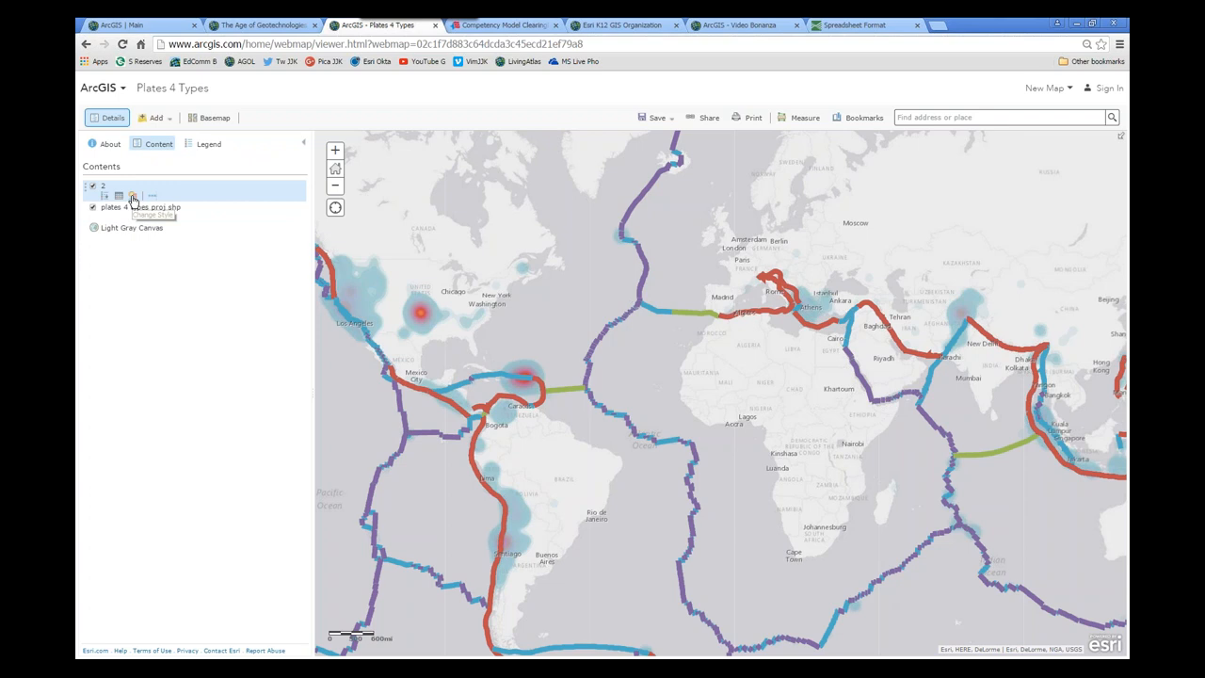
# - Restyle the earthquake layer as size-graduated orange circles by a chosen attribute
pyautogui.click(132, 194)
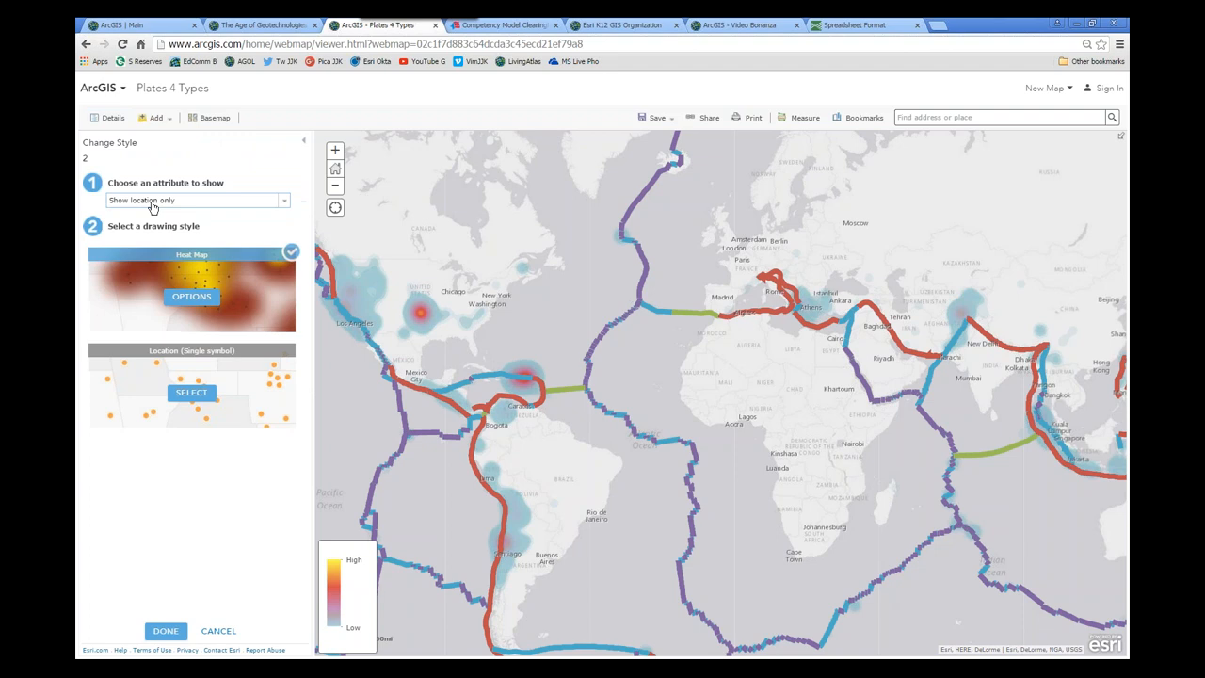
pyautogui.click(189, 199)
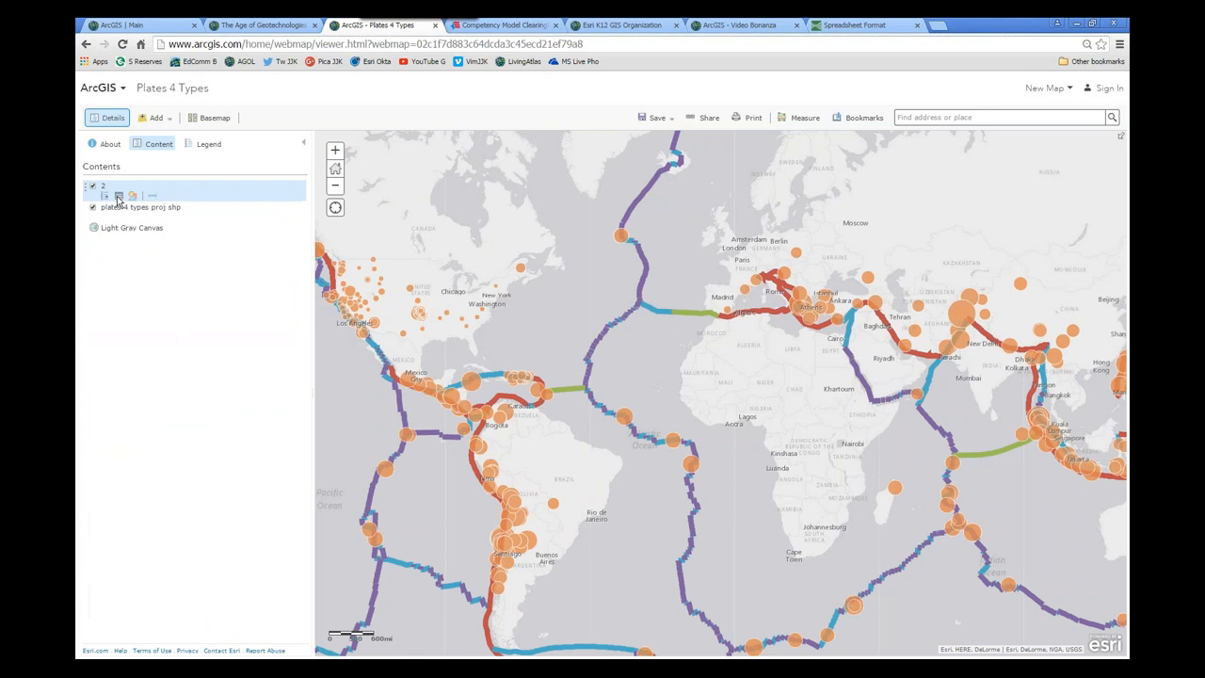
pyautogui.moveTo(116, 194)
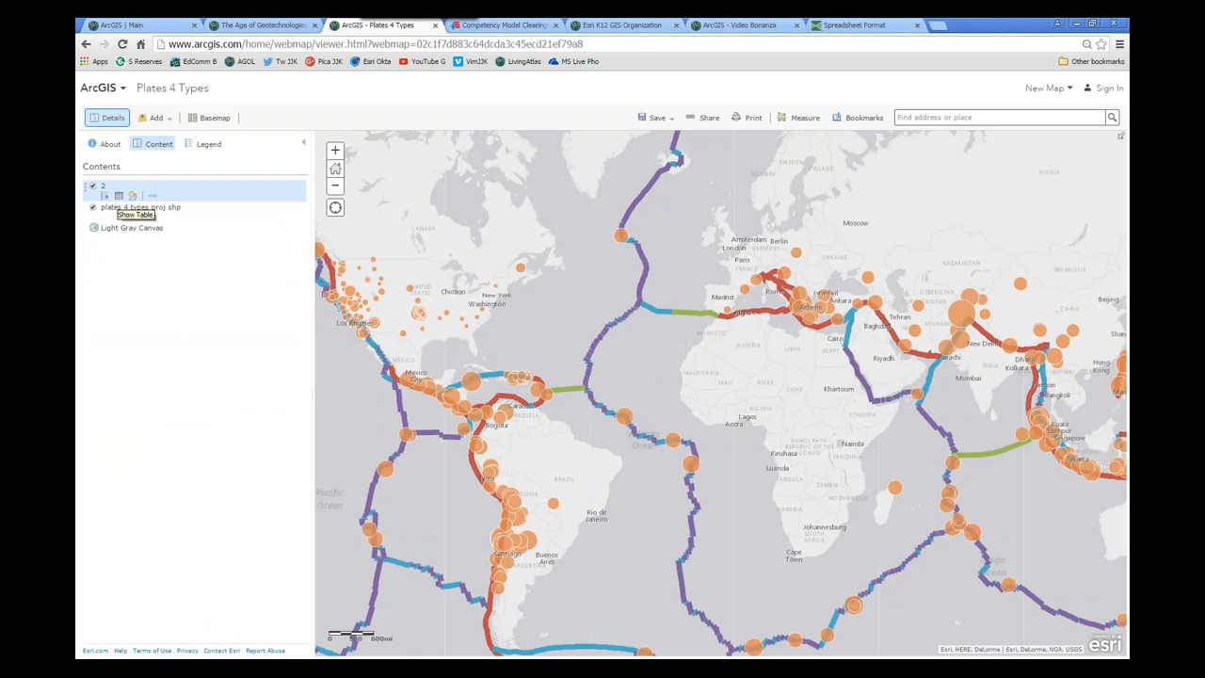
pyautogui.moveTo(565, 463)
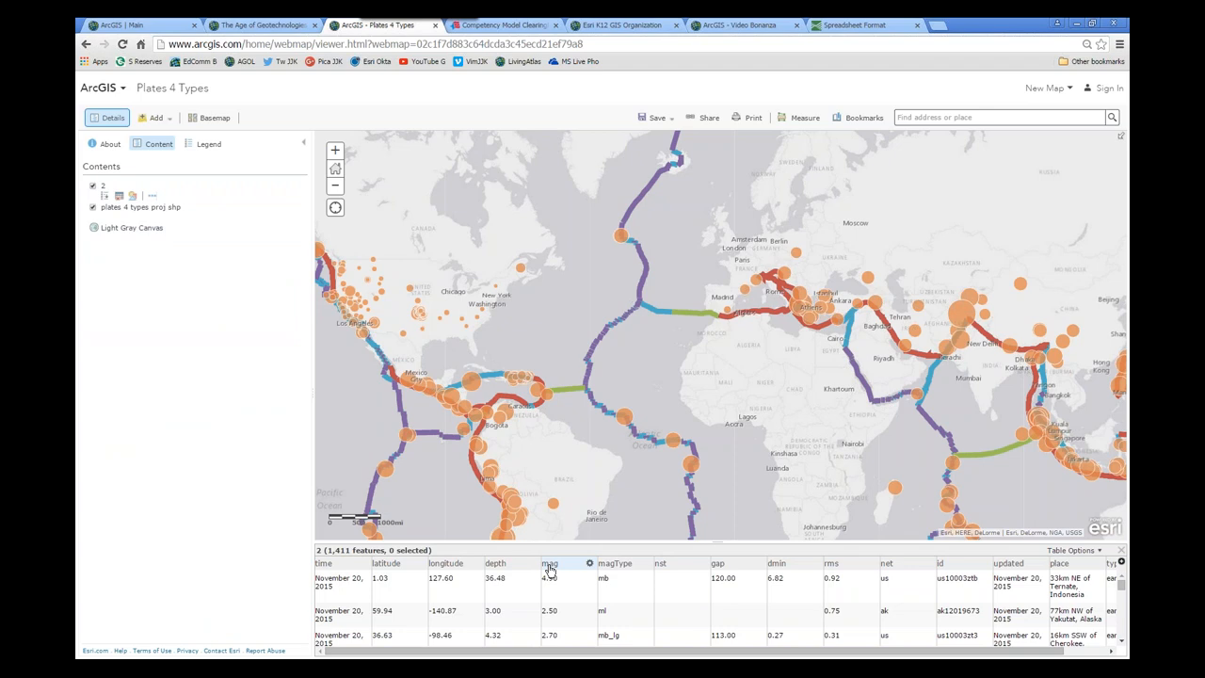
# - Sort the earthquake layer's attribute table by magnitude, largest first
pyautogui.click(588, 563)
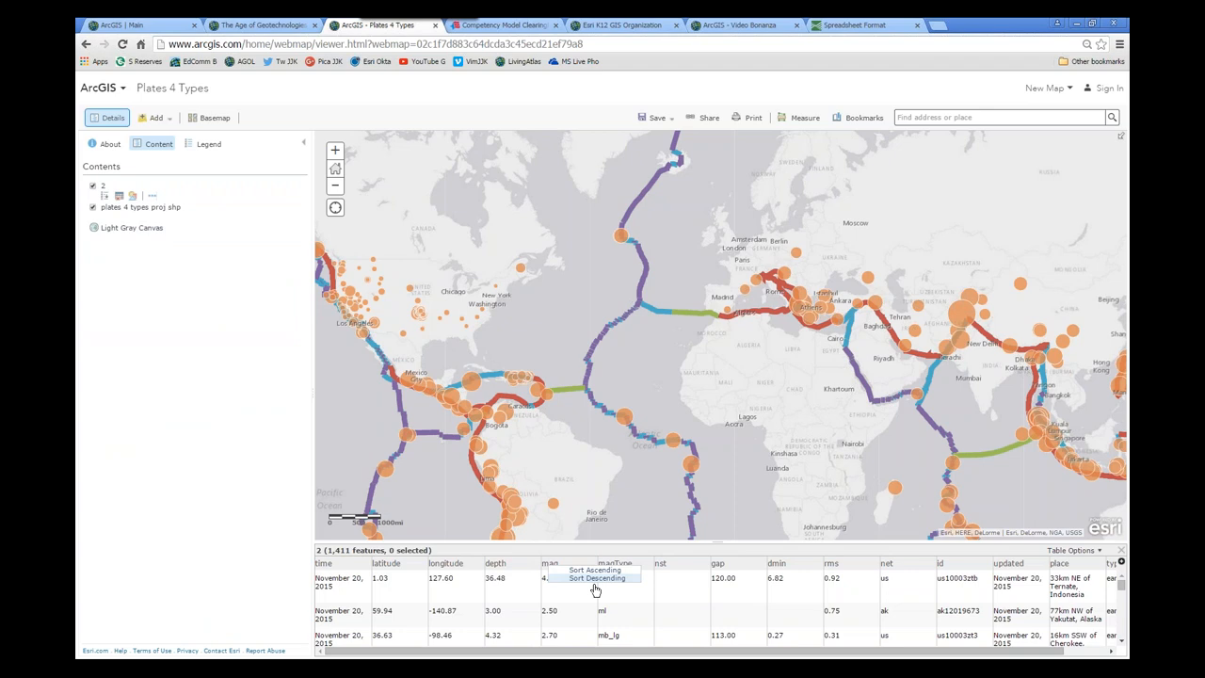
pyautogui.click(595, 588)
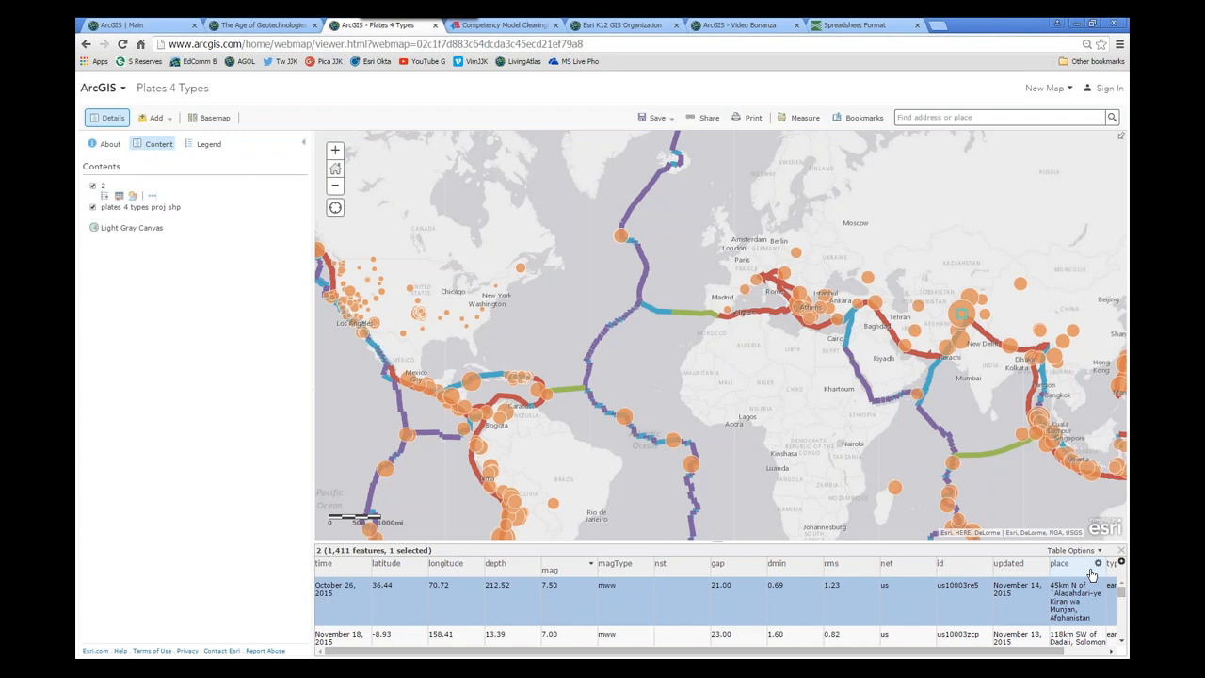
# - Select the 7.5 Afghanistan earthquake record and zoom to it with its details popup
pyautogui.click(1081, 550)
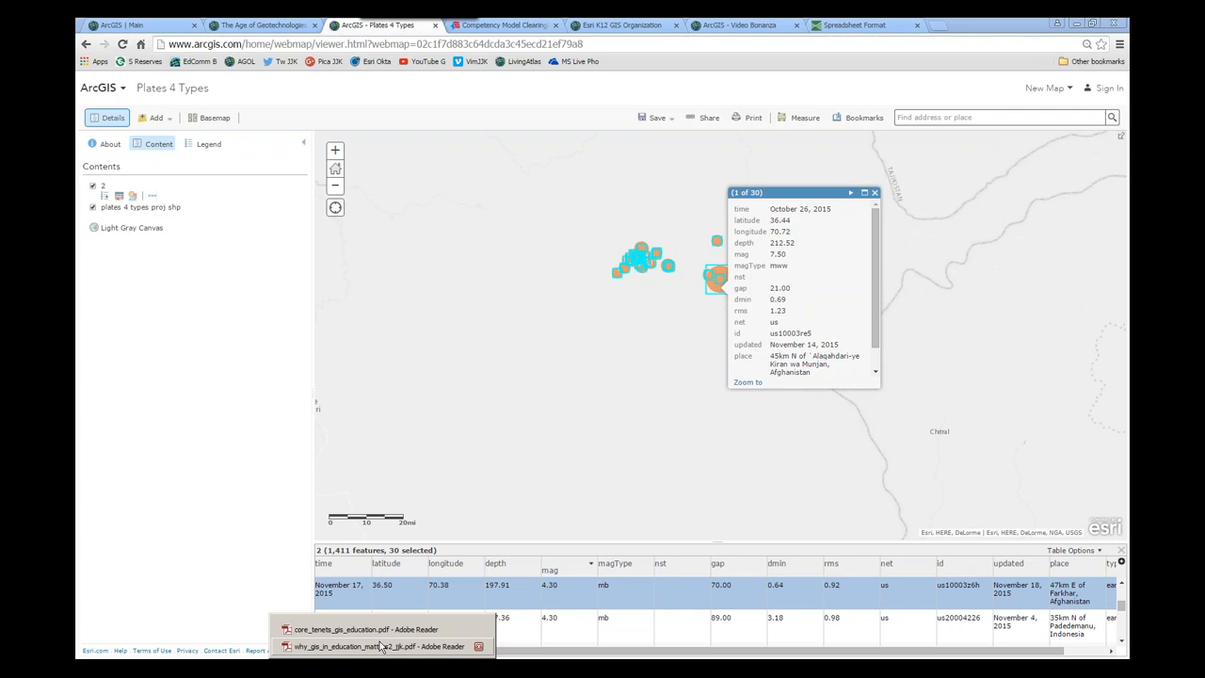
# - Bring up the why_gis_in_education_matters PDF in Adobe Reader
pyautogui.click(377, 648)
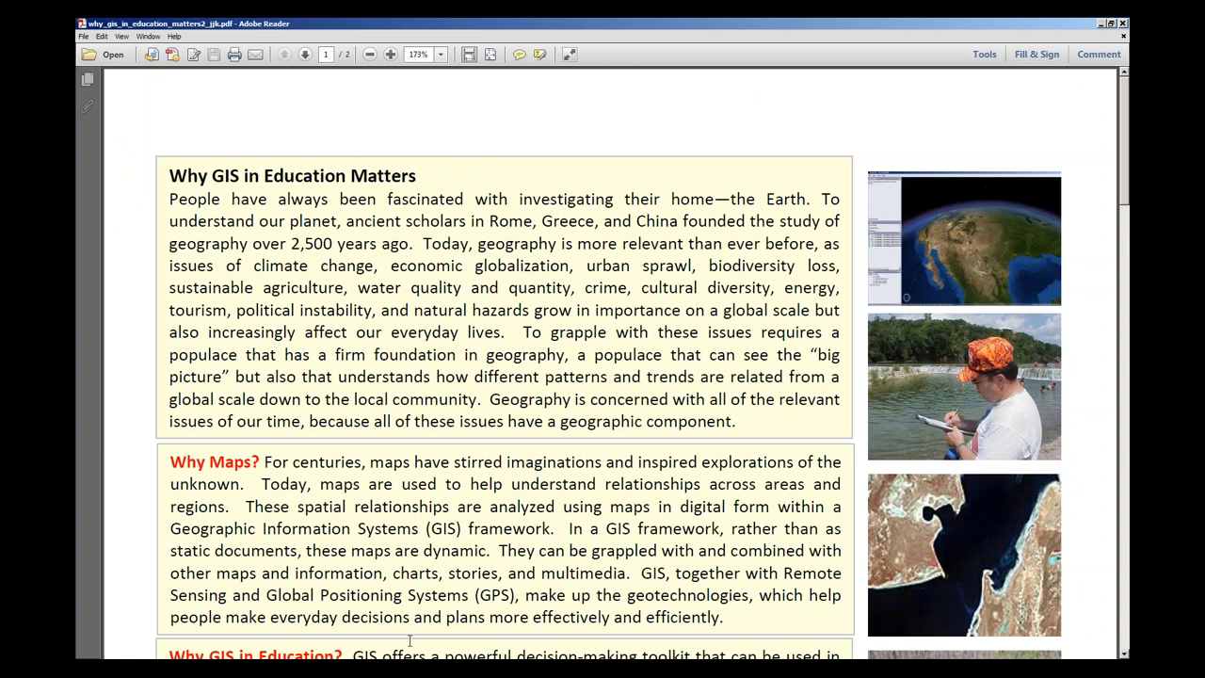
pyautogui.moveTo(738, 354)
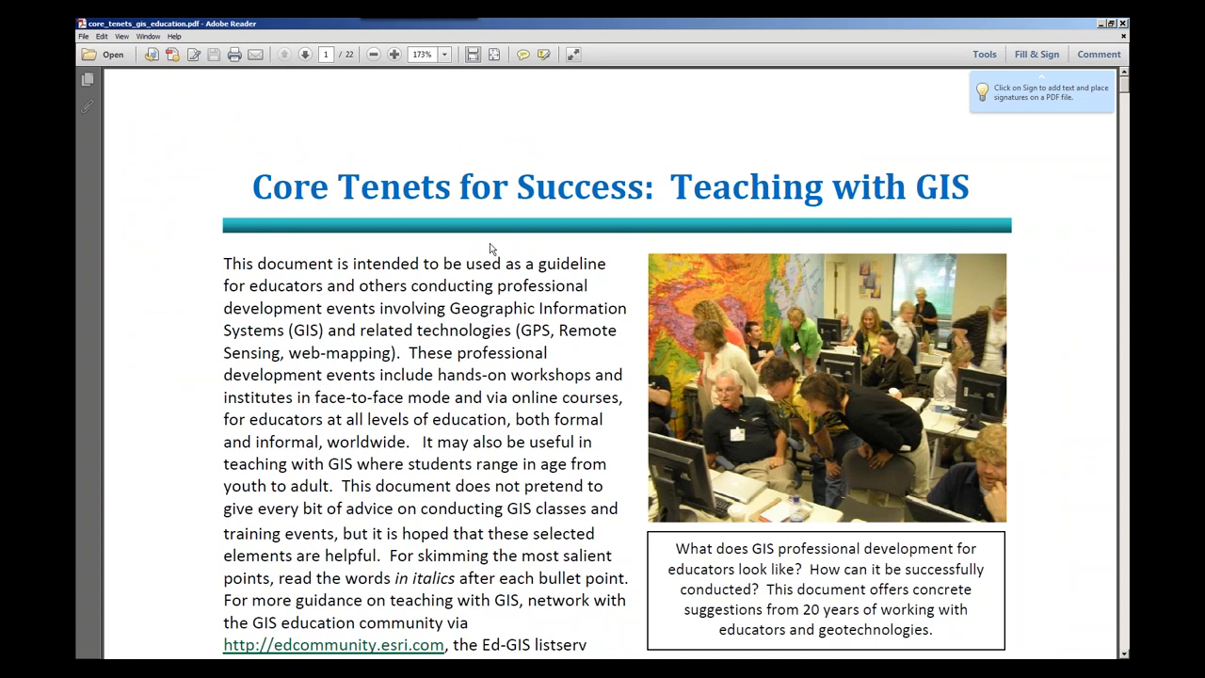
# - Scroll the Core Tenets PDF down to its Contents list, sections A through K
pyautogui.scroll(-3)
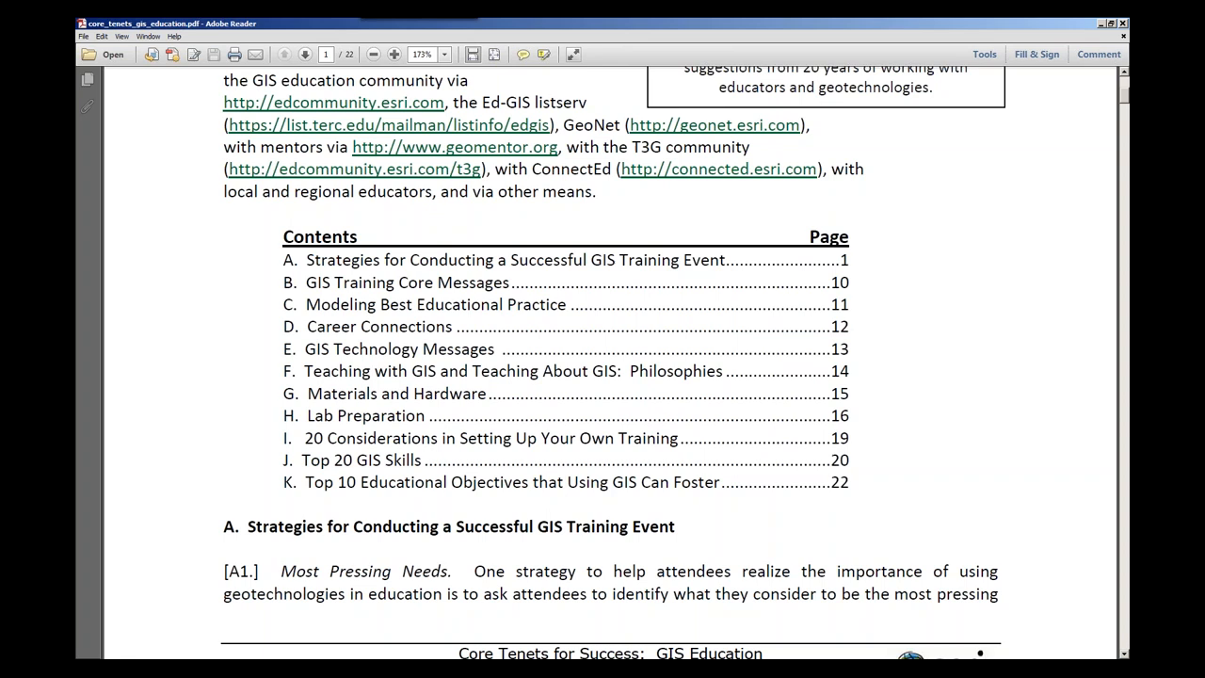
pyautogui.moveTo(482, 343)
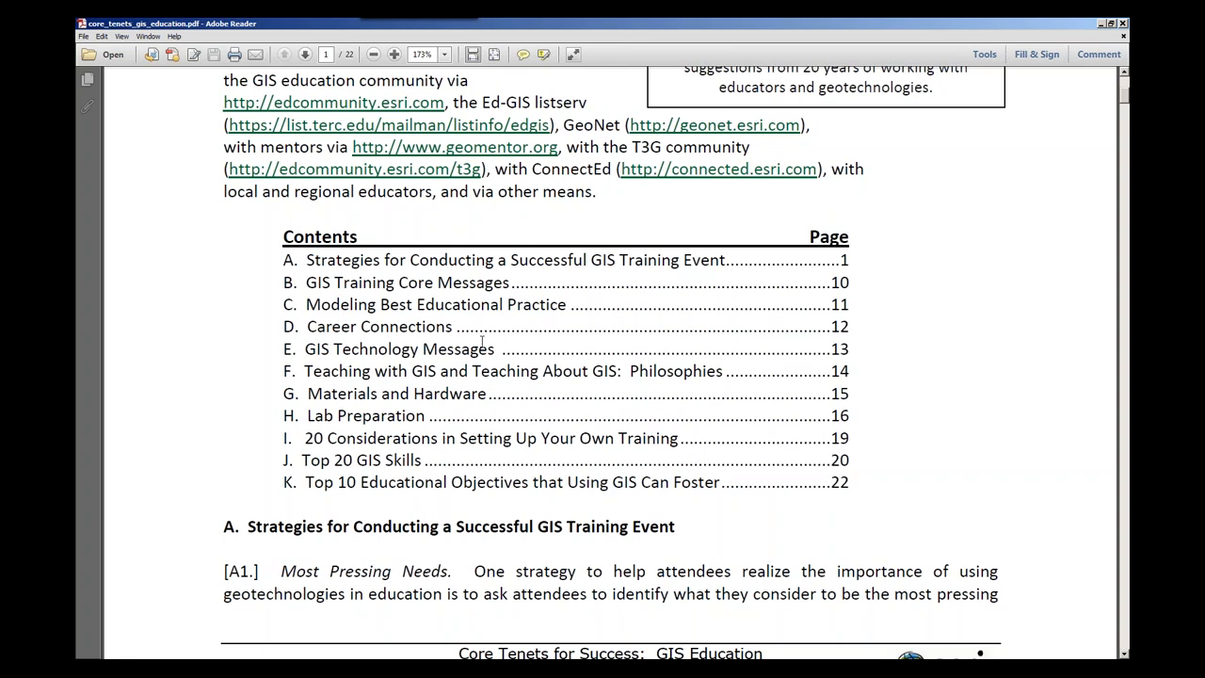
pyautogui.moveTo(301, 654)
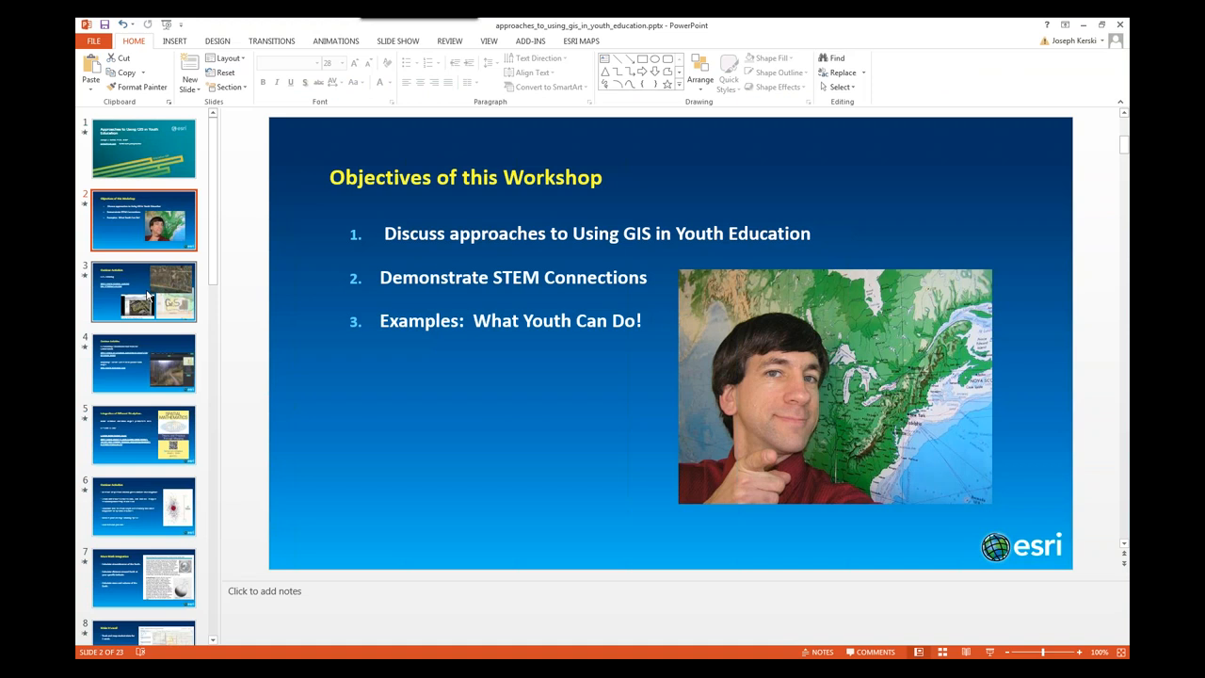
# - Show slide 3, Outdoor Activities – GPS Drawing, from the thumbnail pane
pyautogui.click(143, 290)
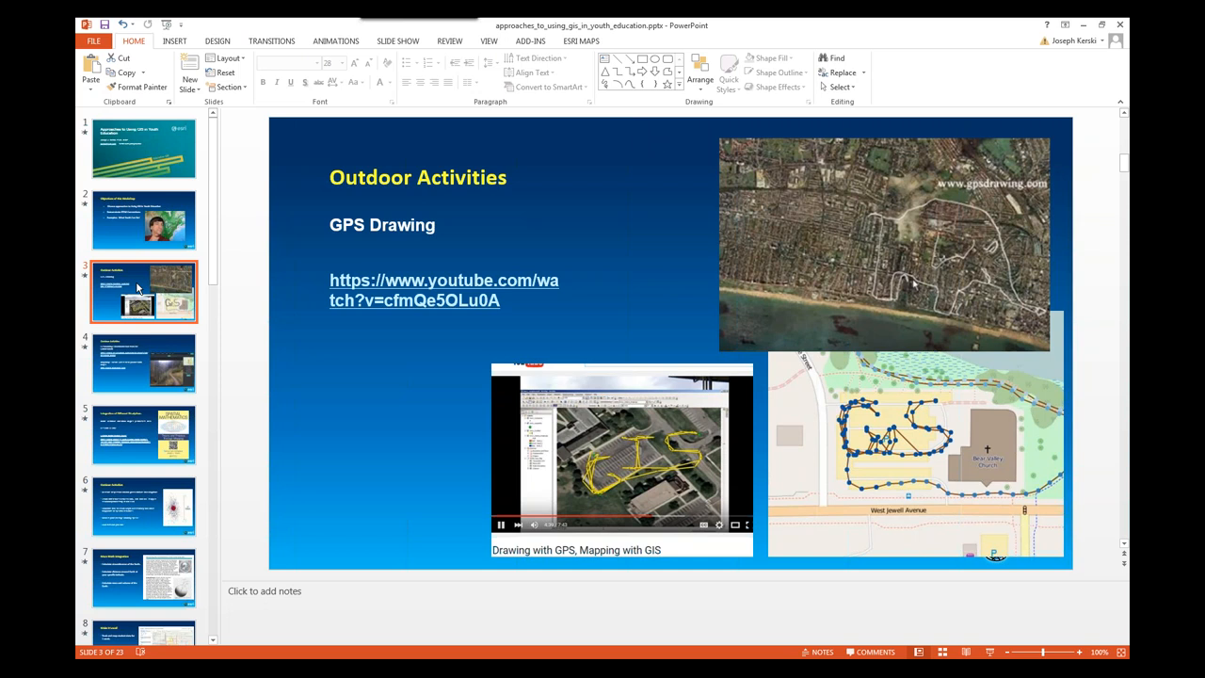
pyautogui.moveTo(120, 324)
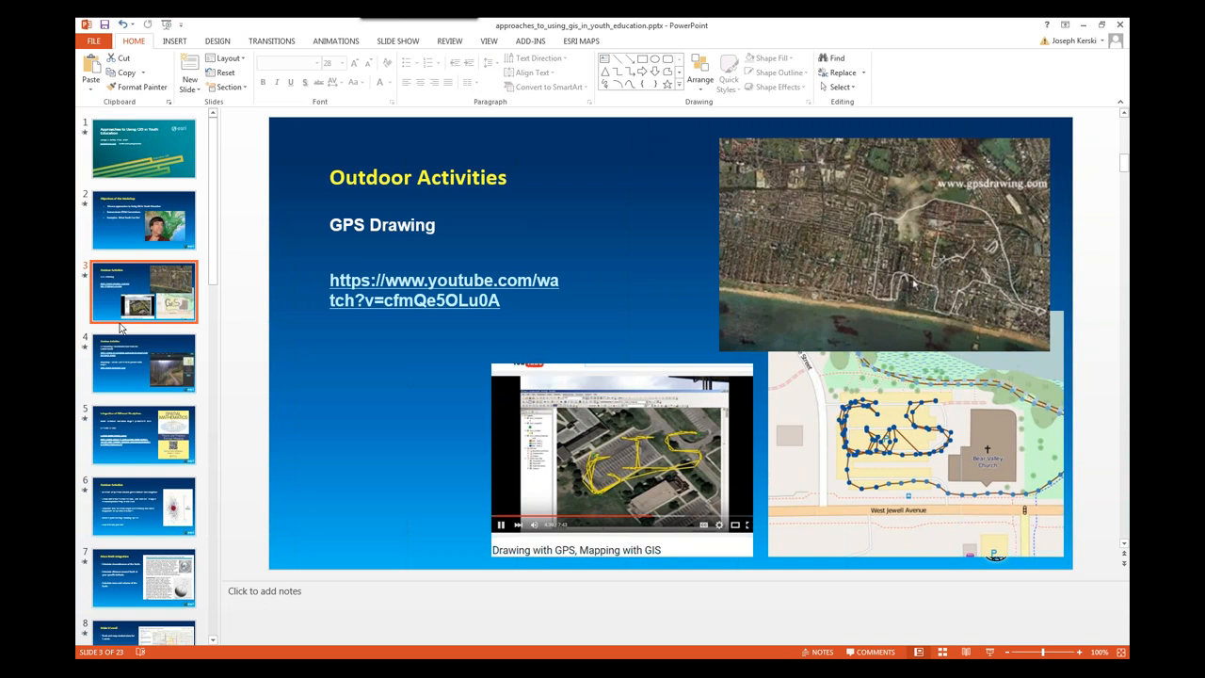
pyautogui.moveTo(122, 356)
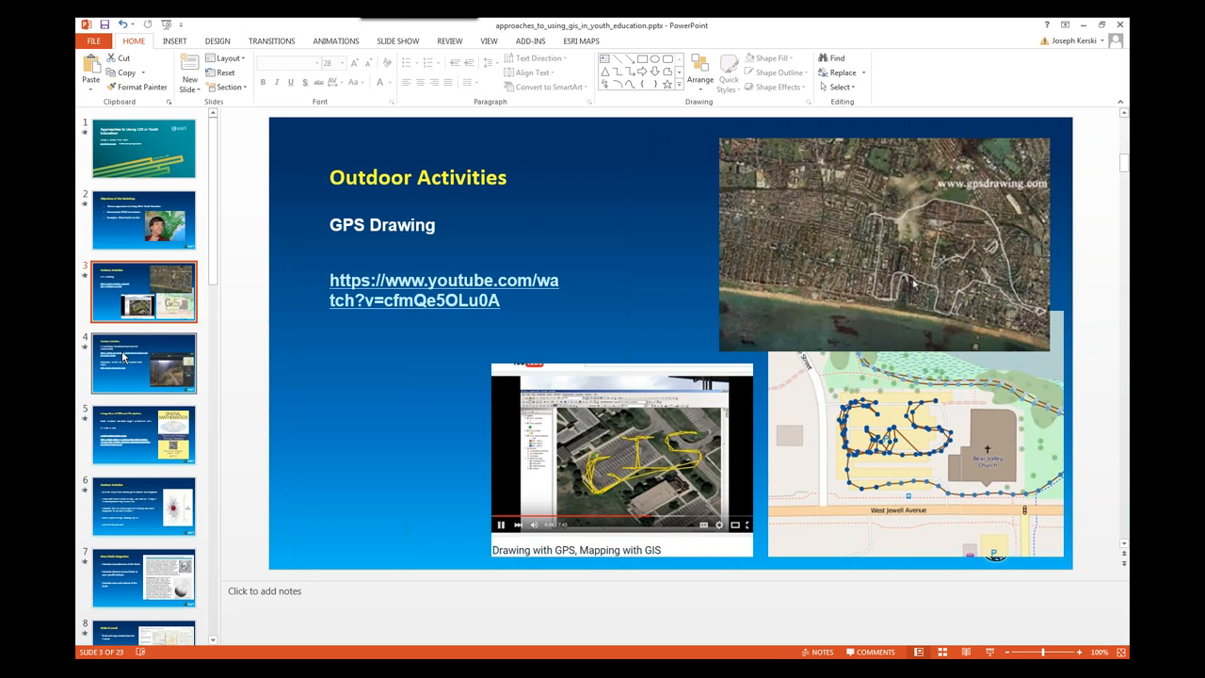
# - Advance through the geocaching and Mapillary slide to Integration of Different Disciplines (slide 5)
pyautogui.click(143, 362)
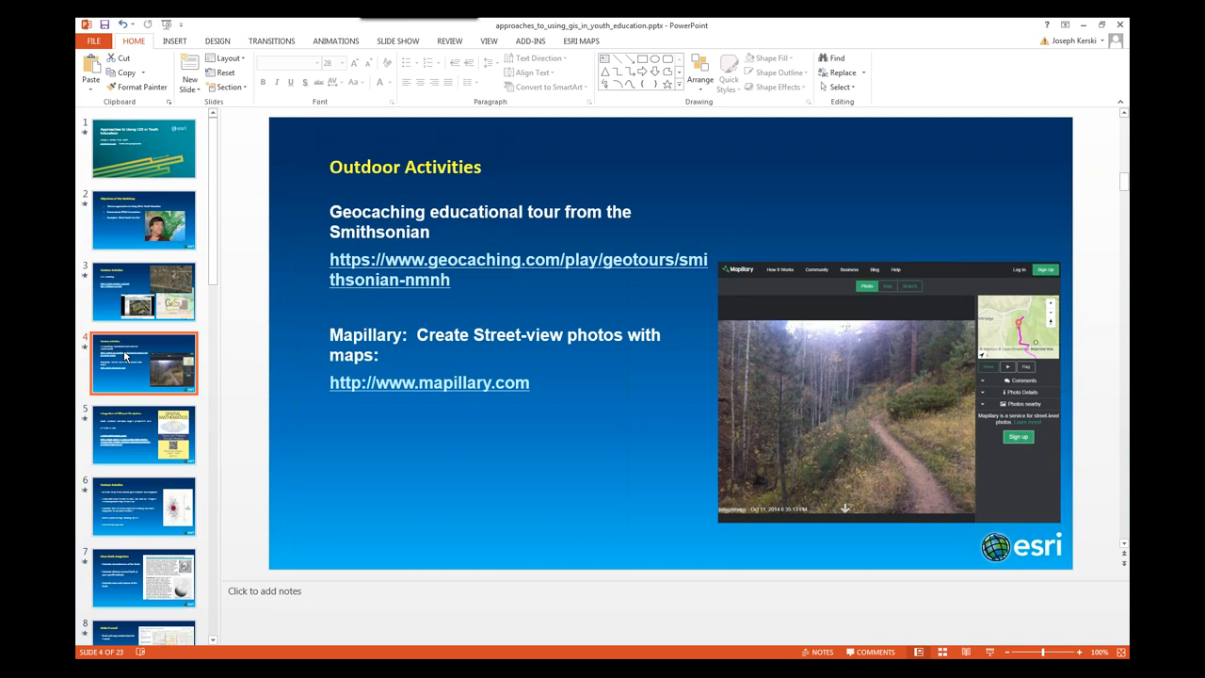
pyautogui.click(143, 433)
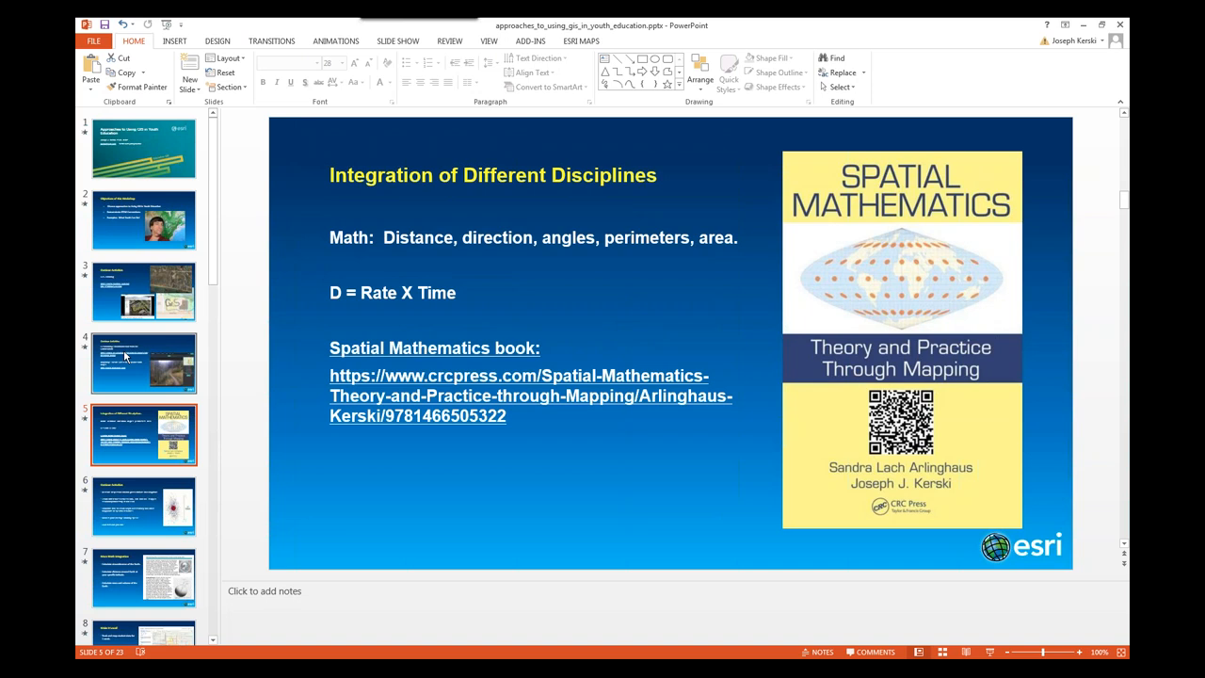
# - Show the Outdoor Activities slide on measuring dispersion, coordinate formats and walking speed
pyautogui.click(143, 509)
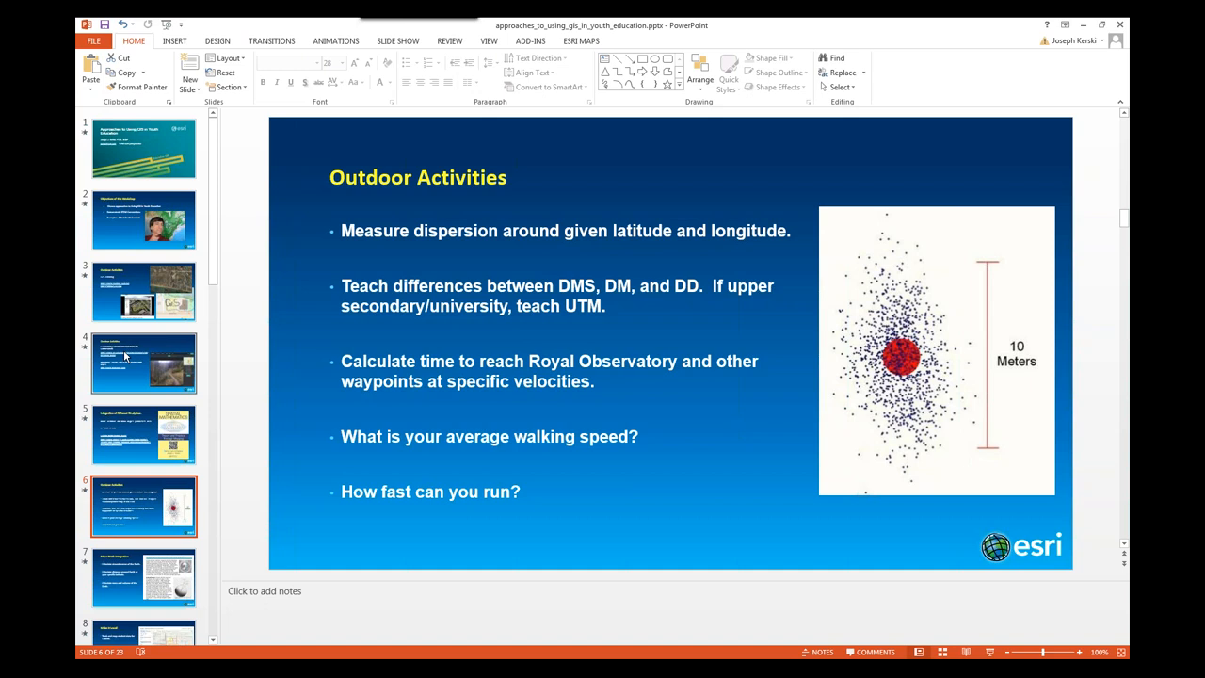
# - Advance to the Story slide about the GPS quest for The Gardens of Humanity
pyautogui.click(143, 579)
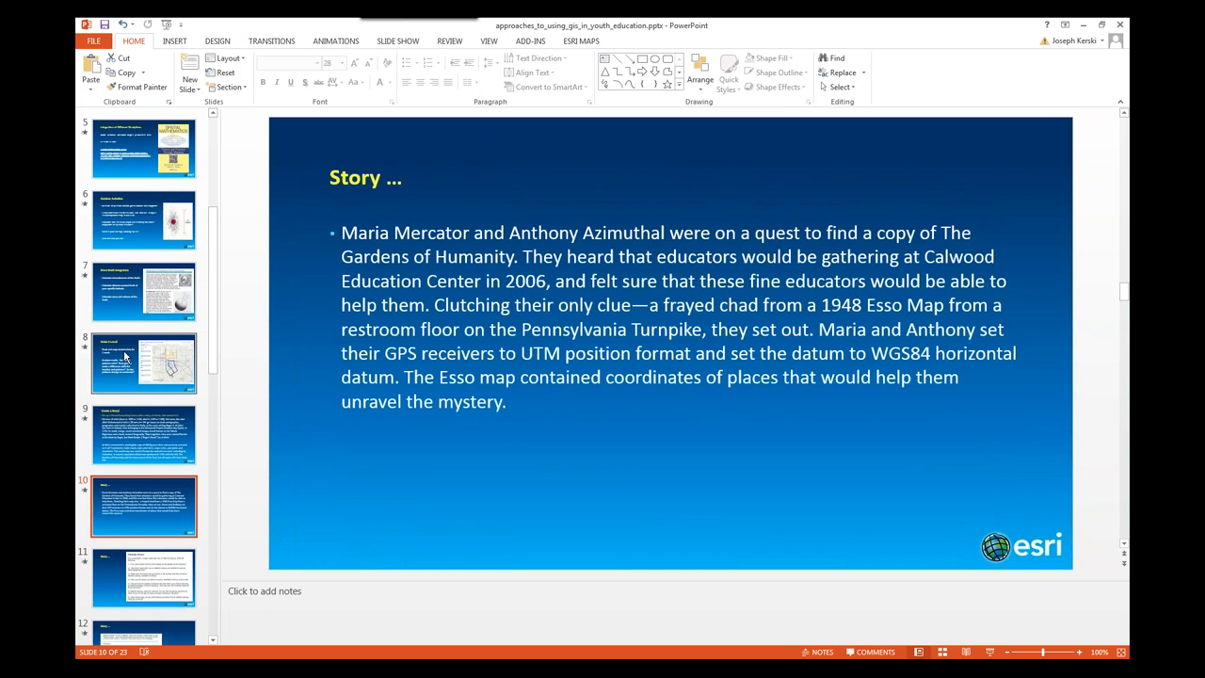
# - Step through the Clockwise Version question slide to the ArcGIS Online geocaching course slide
pyautogui.click(143, 580)
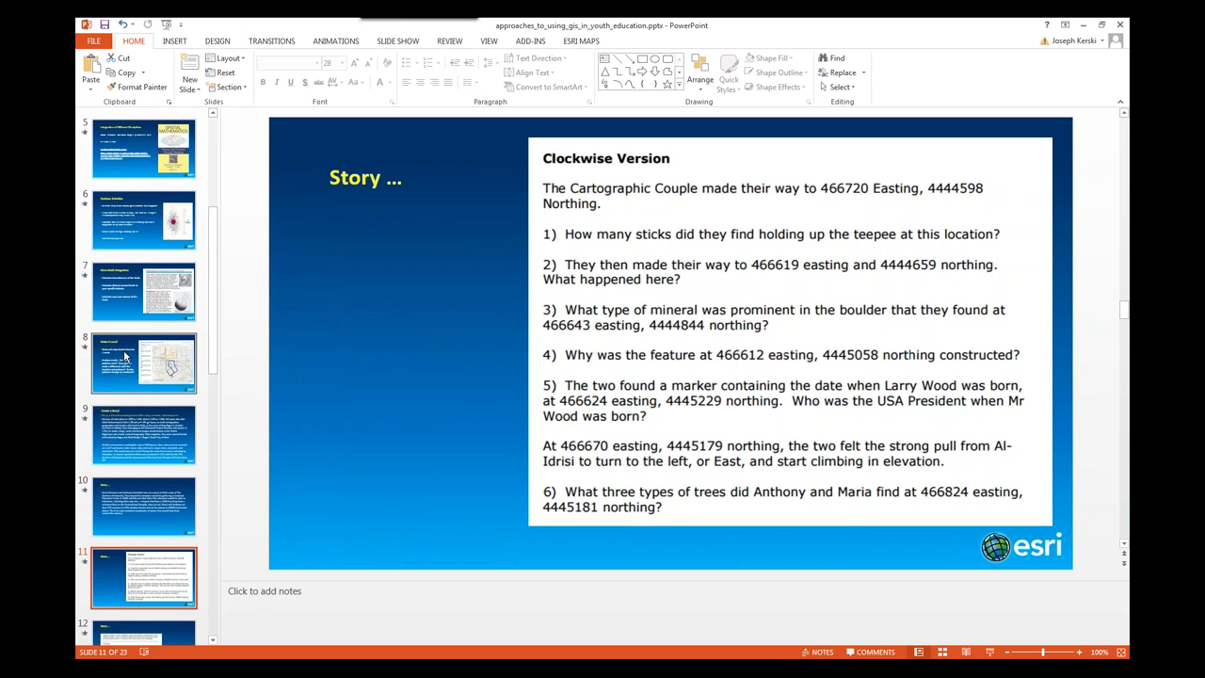
pyautogui.click(143, 505)
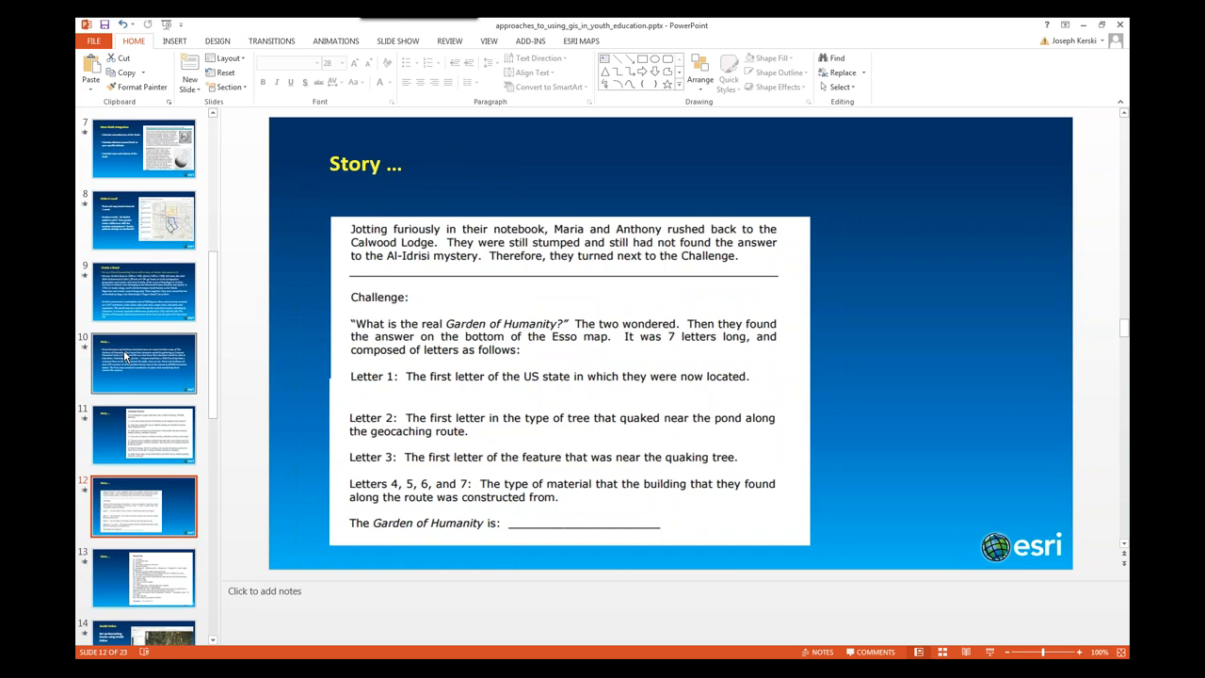
pyautogui.click(142, 582)
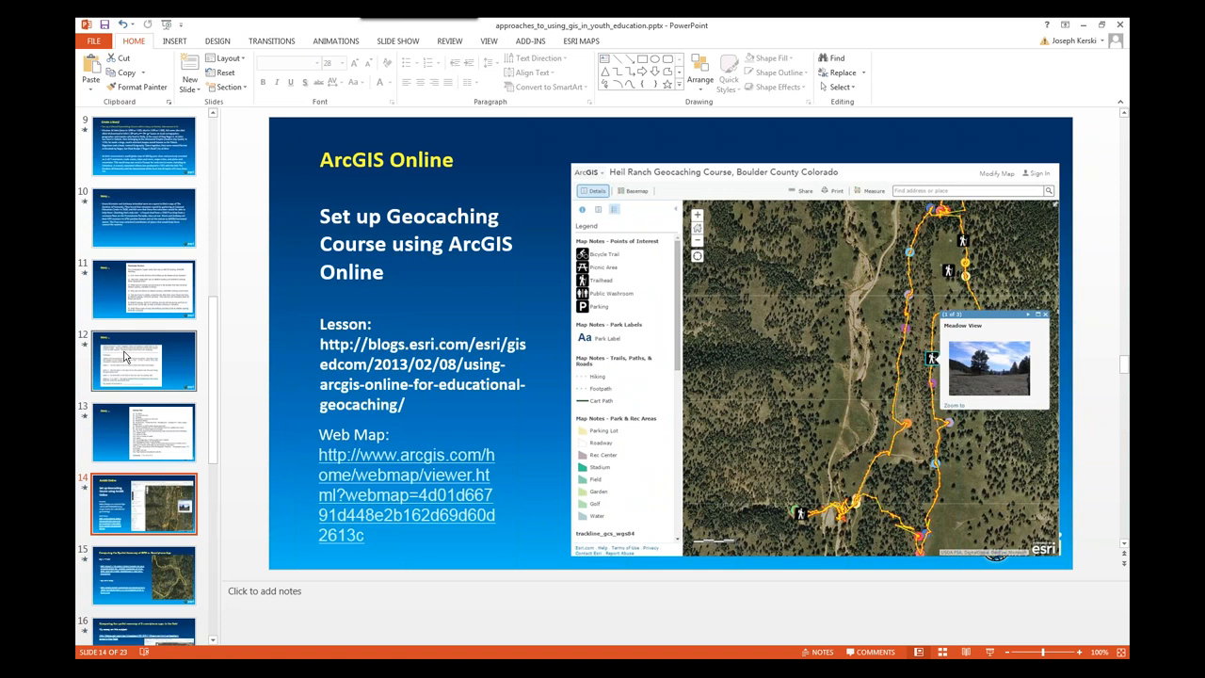
# - Show the slide comparing the spatial accuracy of two smartphone apps in the field
pyautogui.click(143, 588)
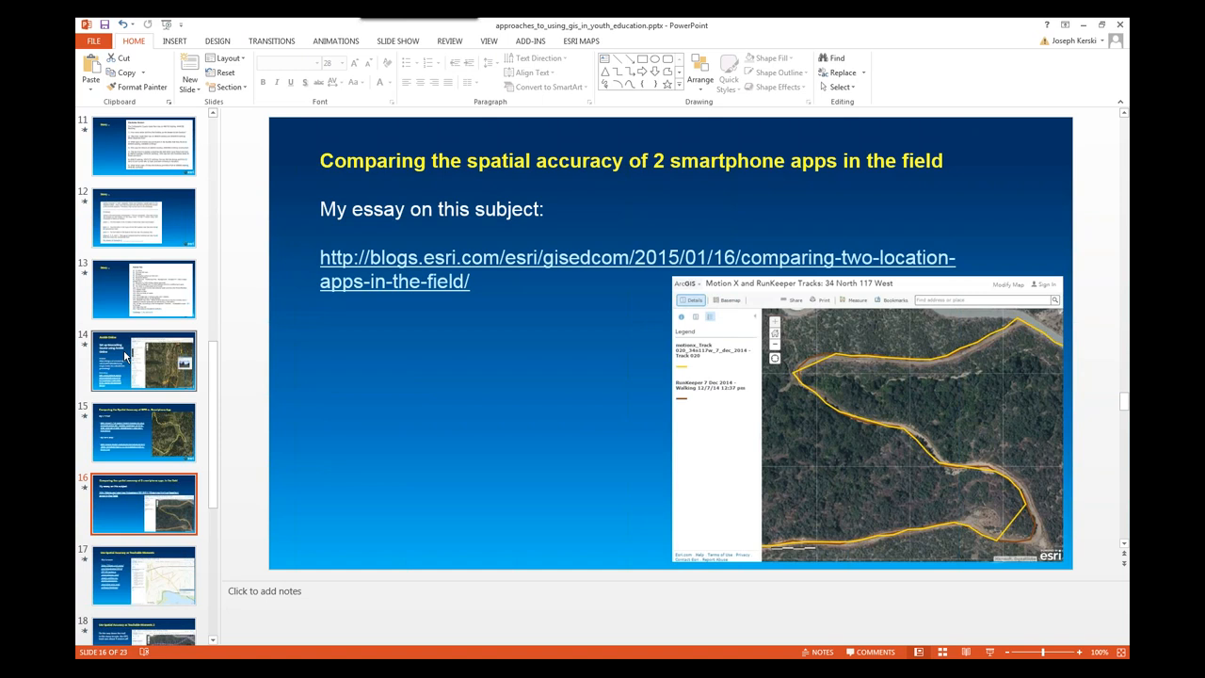
# - Show the Use Spatial Accuracy as Teachable Moments slide with its lesson link and GPS track map
pyautogui.click(141, 580)
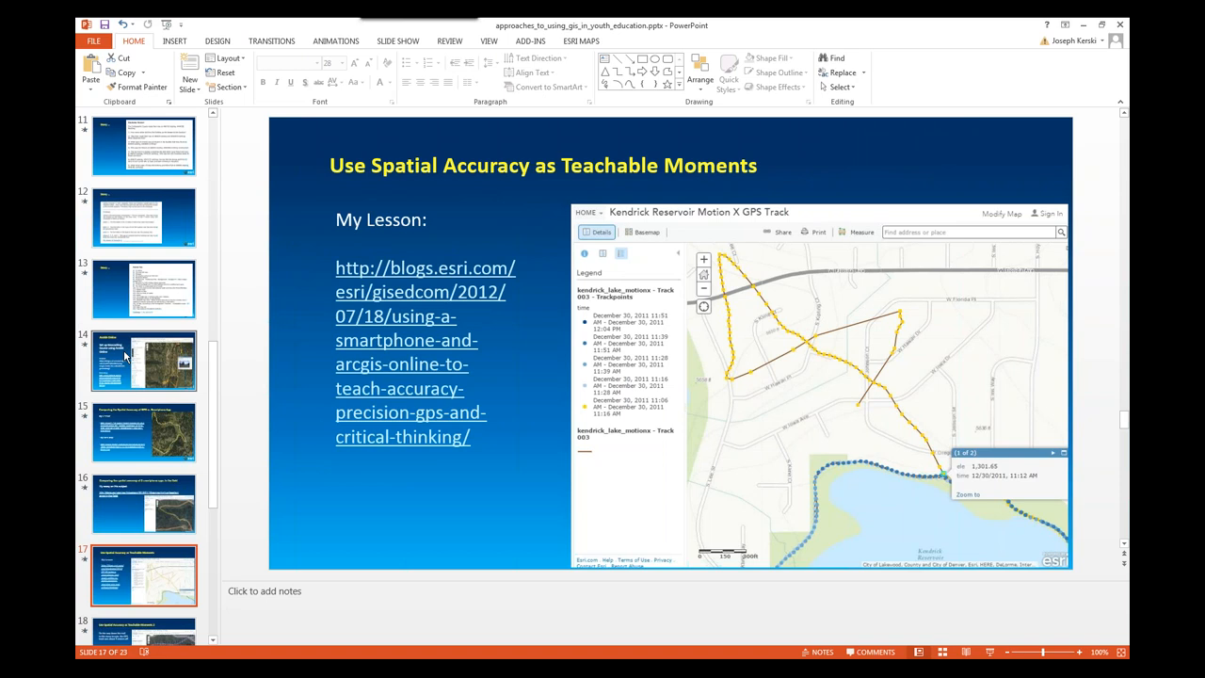
pyautogui.moveTo(844, 418)
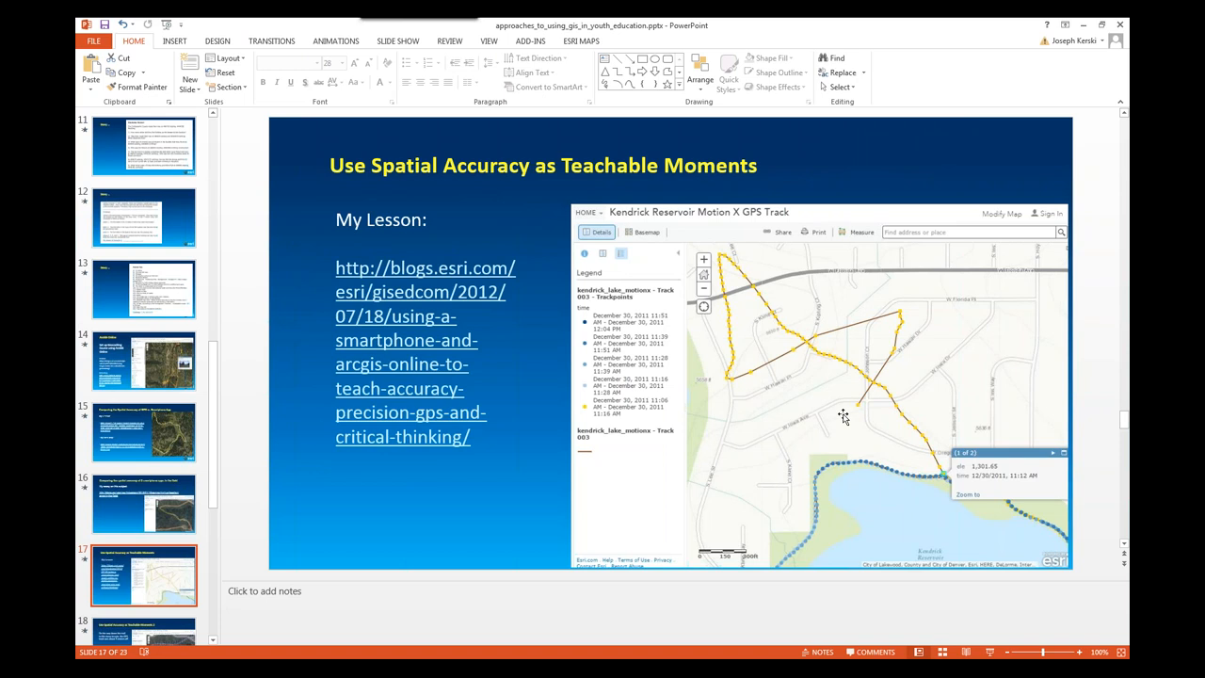
pyautogui.moveTo(554, 356)
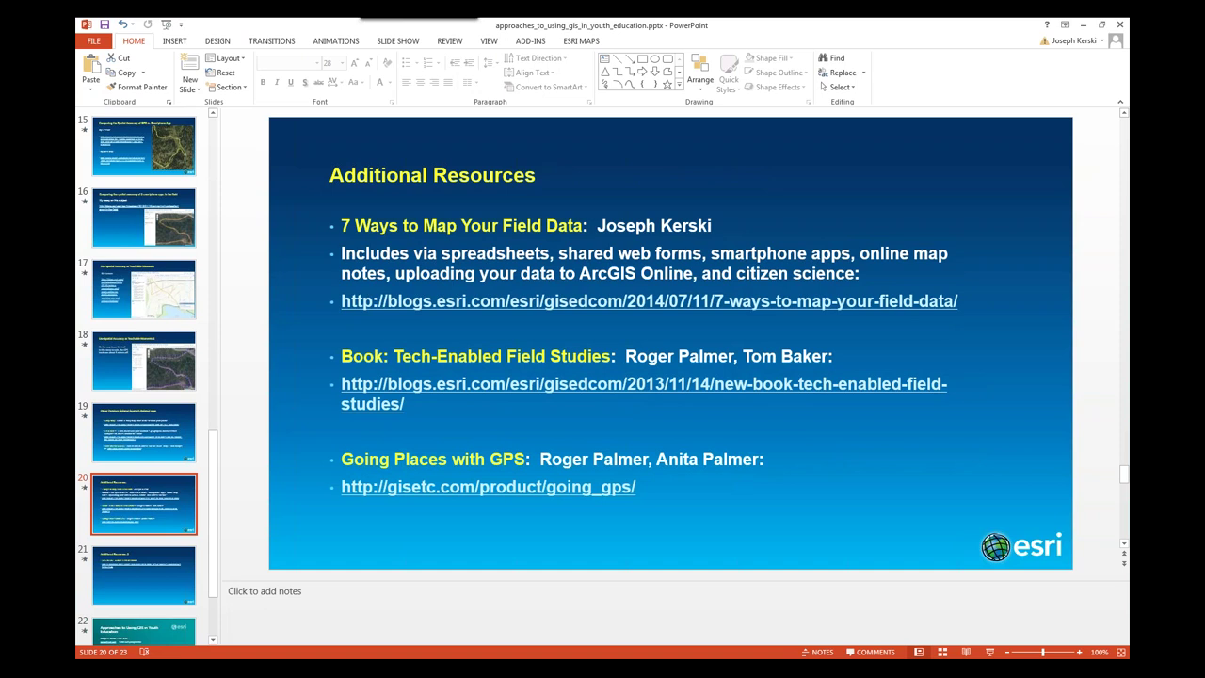
# - Bring up the Plates 4 Types earthquake map with the Afghanistan magnitude 7.5 earthquake details
pyautogui.click(141, 573)
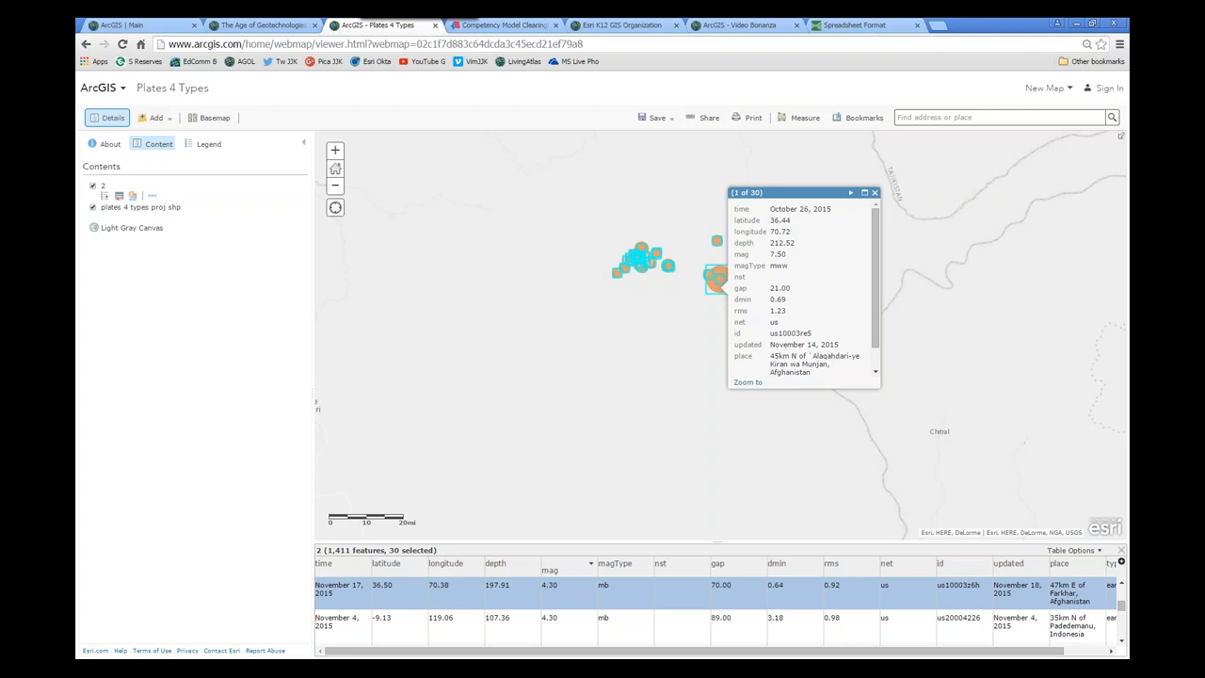
# - Switch to the Esri K12 GIS Organization page and enter the Video Bonanza group
pyautogui.click(618, 25)
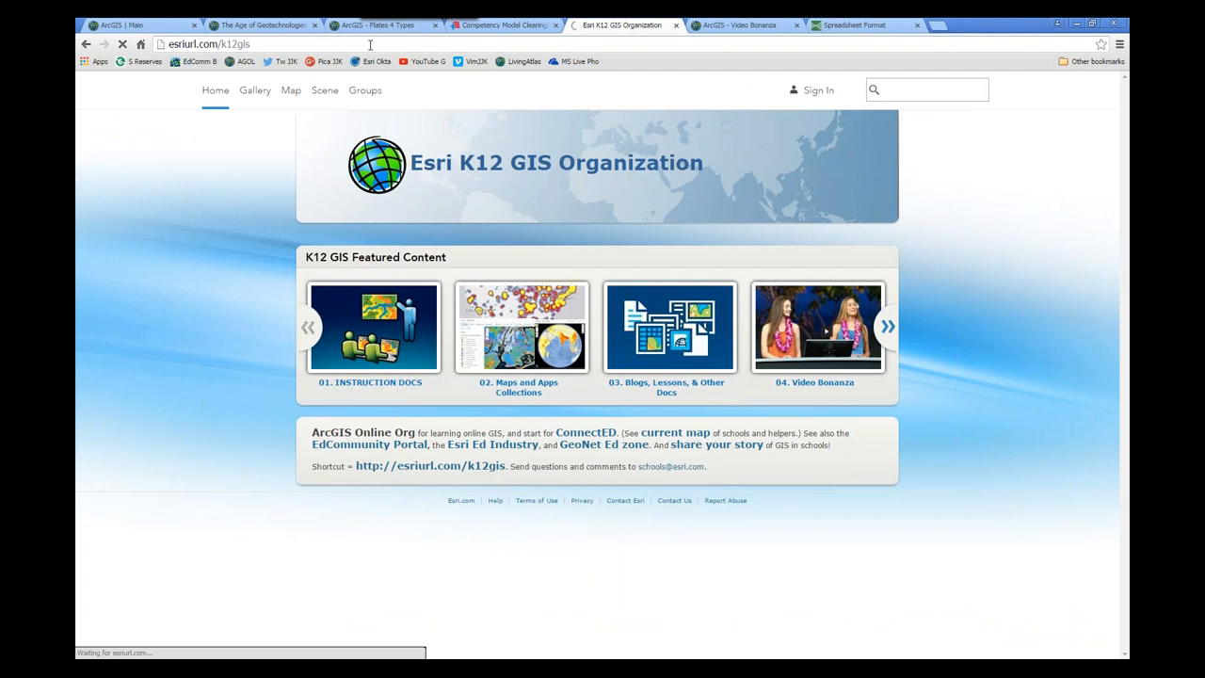
pyautogui.moveTo(514, 224)
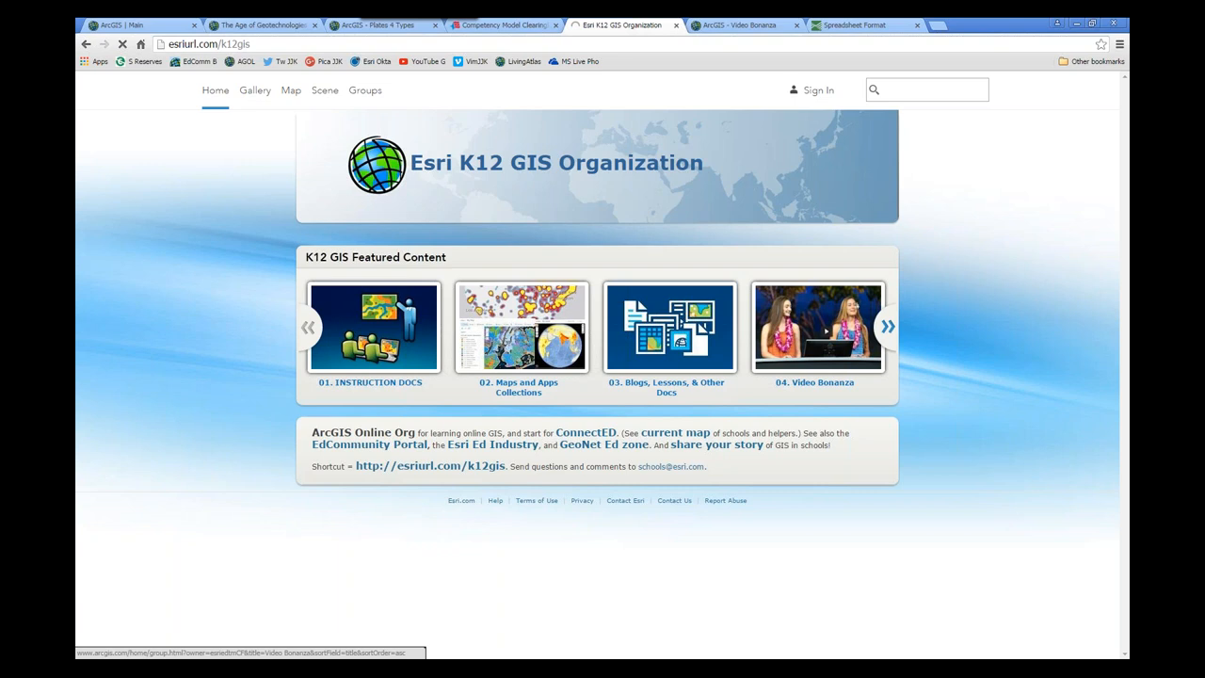
pyautogui.click(818, 328)
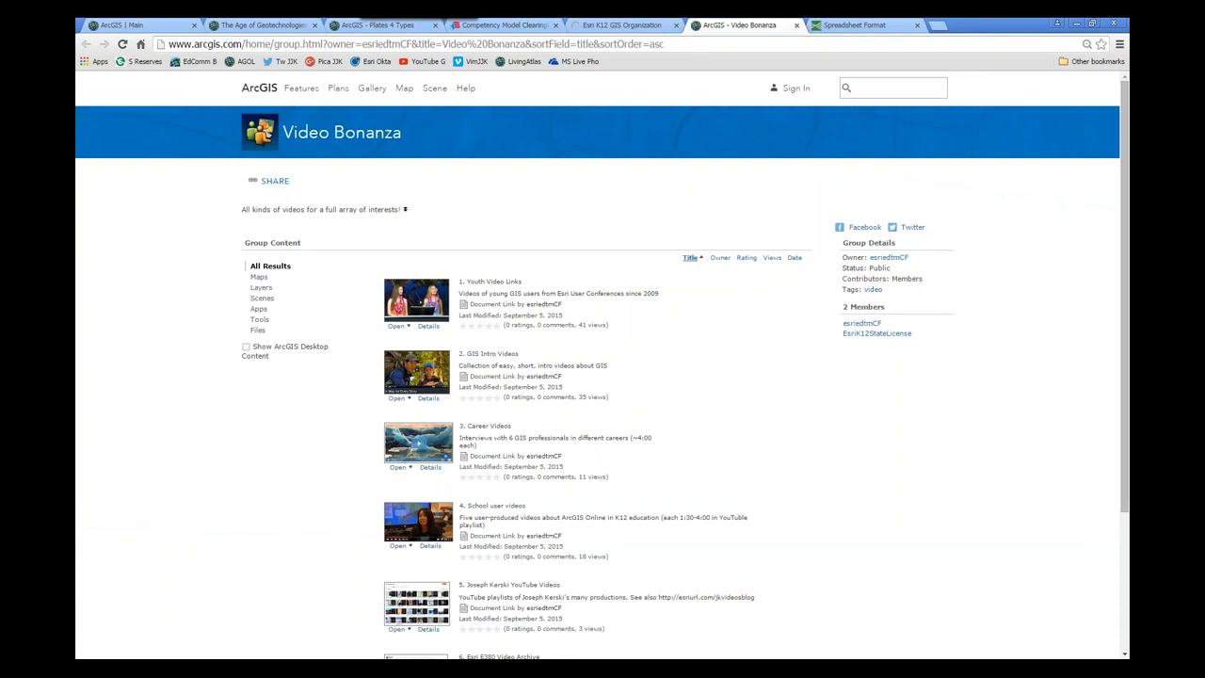
# - Open the item details page for '1. Youth Video Links'
pyautogui.click(489, 283)
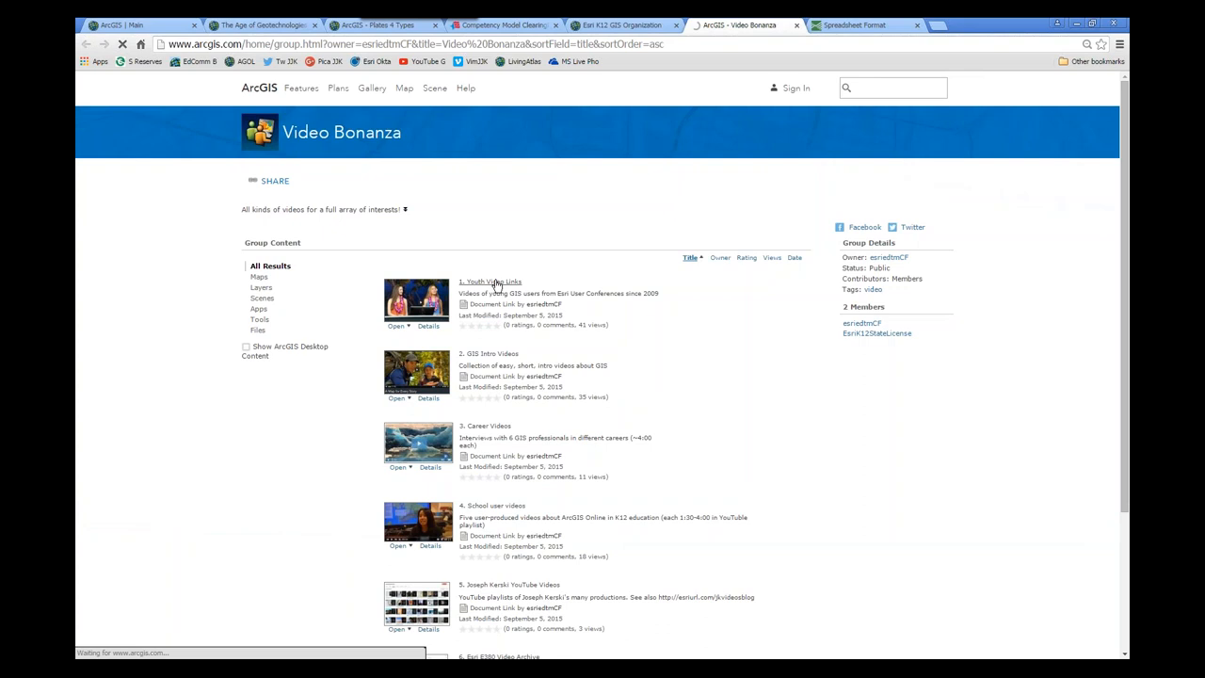
pyautogui.click(485, 283)
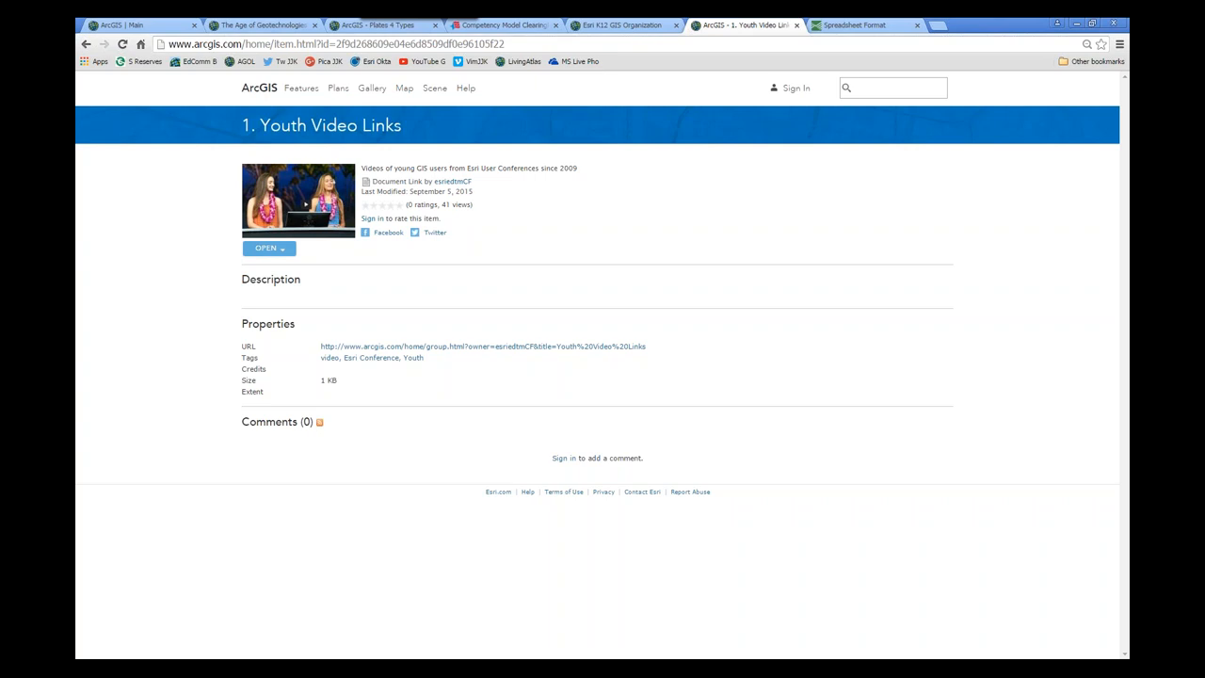
pyautogui.moveTo(351, 290)
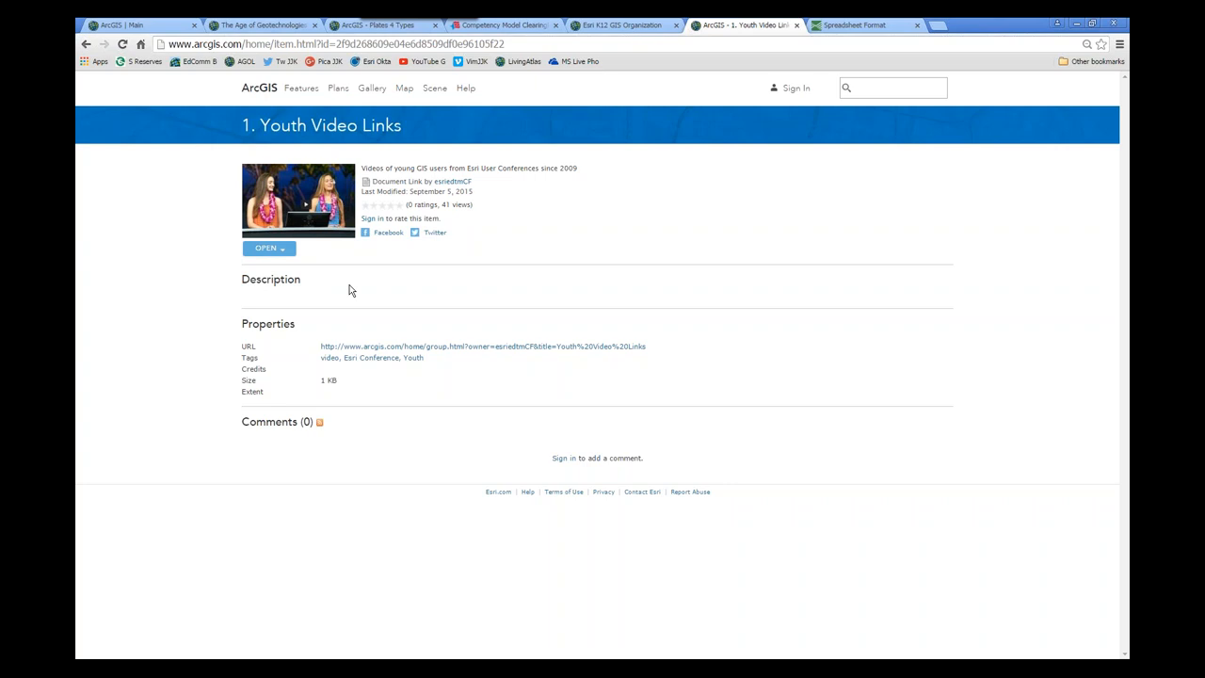
# - Launch the Youth Video Links item in its own tab via the Open dropdown
pyautogui.click(267, 249)
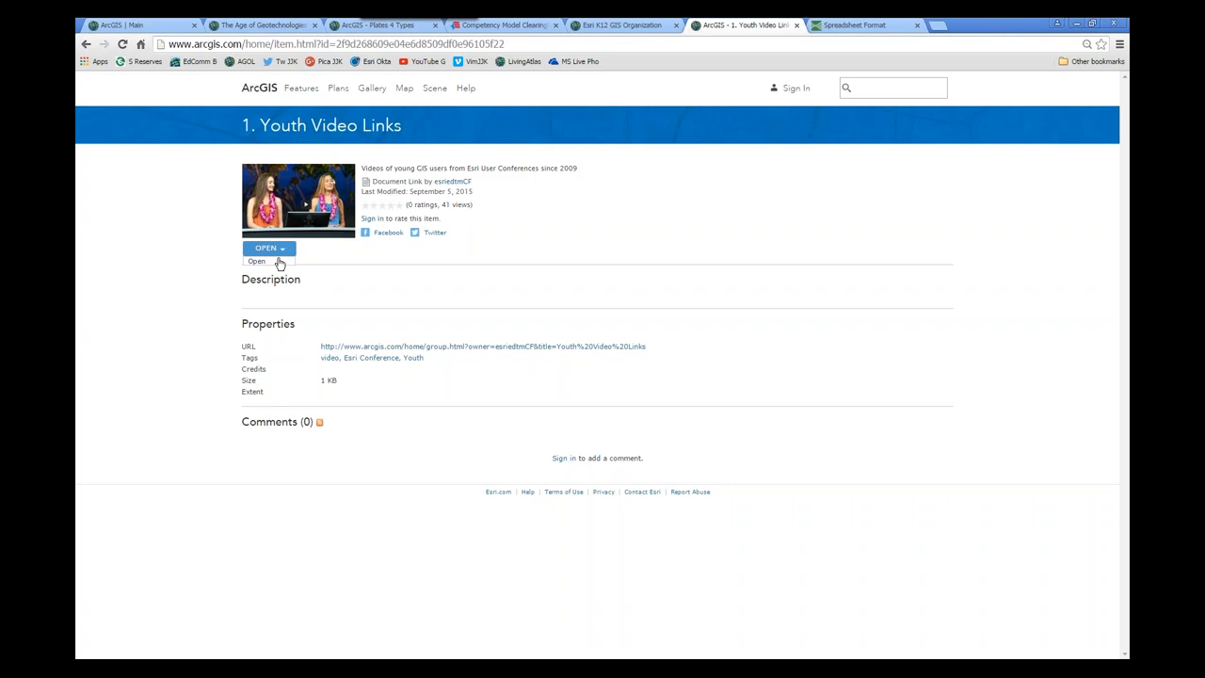
pyautogui.click(257, 260)
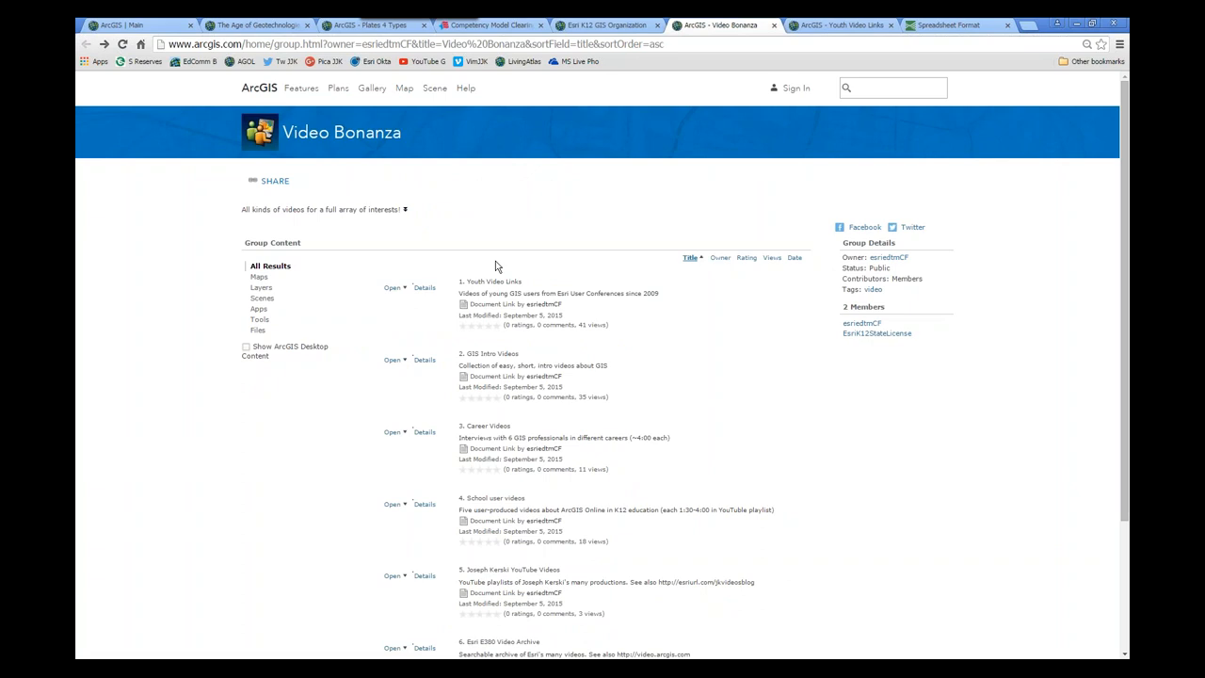
# - Scroll the Video Bonanza list down to the Geospatial Revolution series item
pyautogui.scroll(-3)
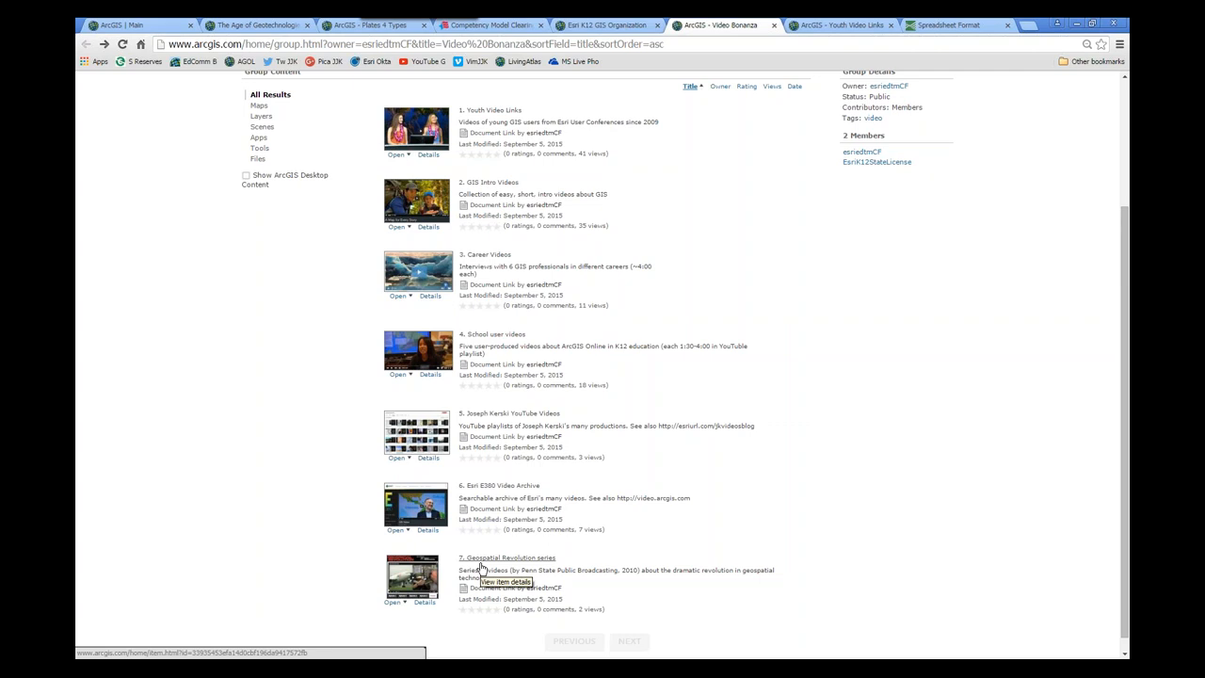
pyautogui.moveTo(520, 557)
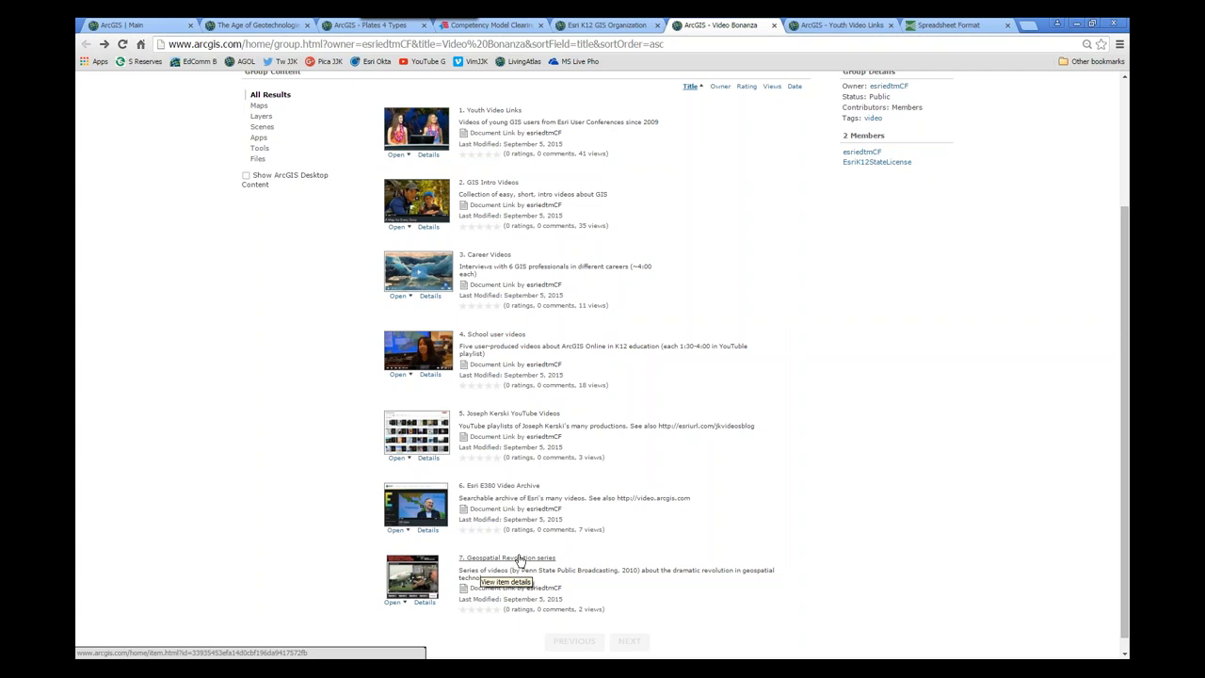
pyautogui.moveTo(633, 410)
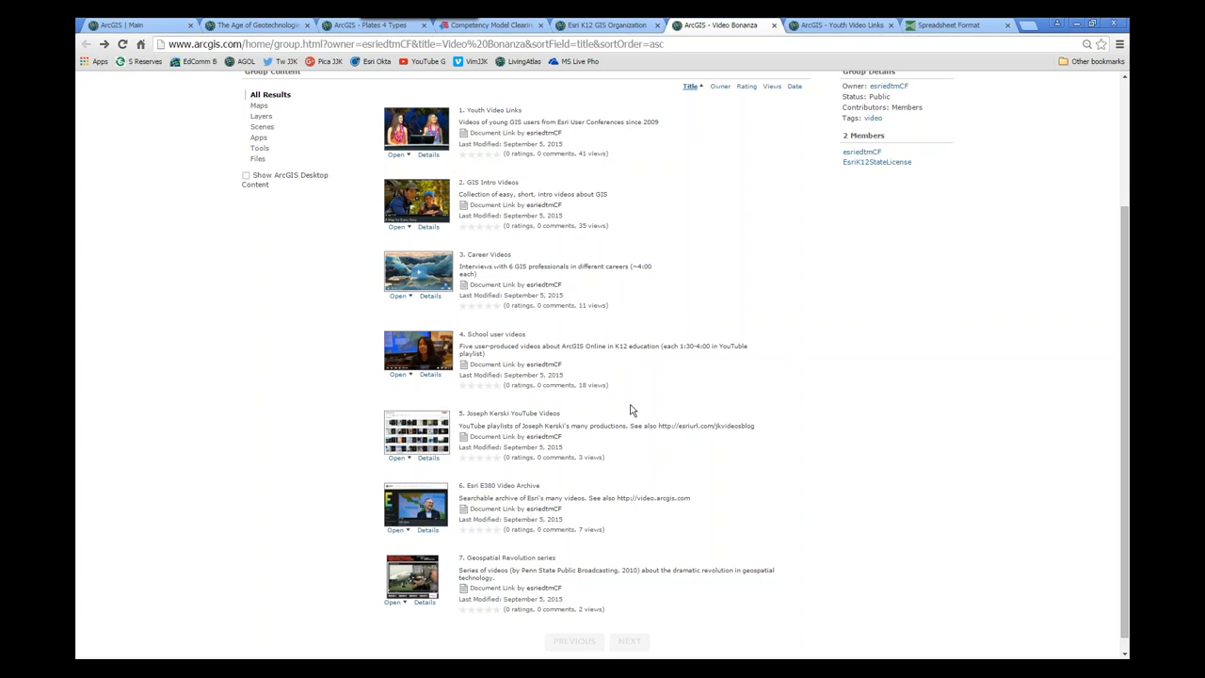
pyautogui.click(602, 15)
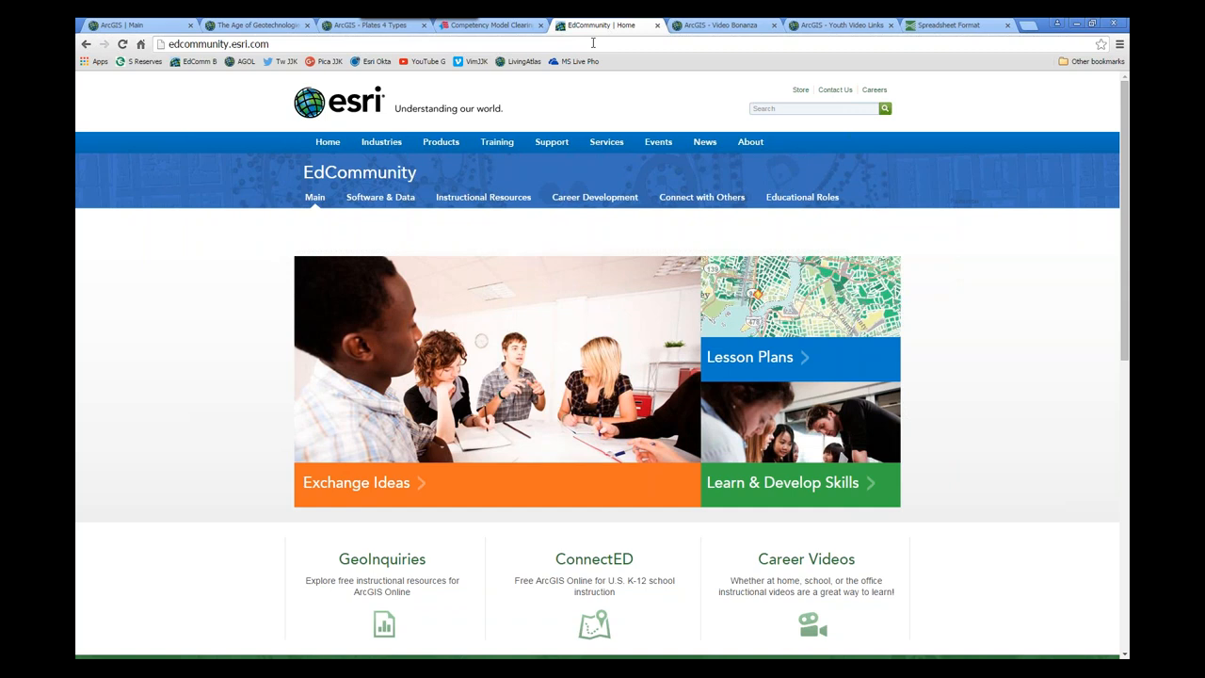
pyautogui.moveTo(324, 648)
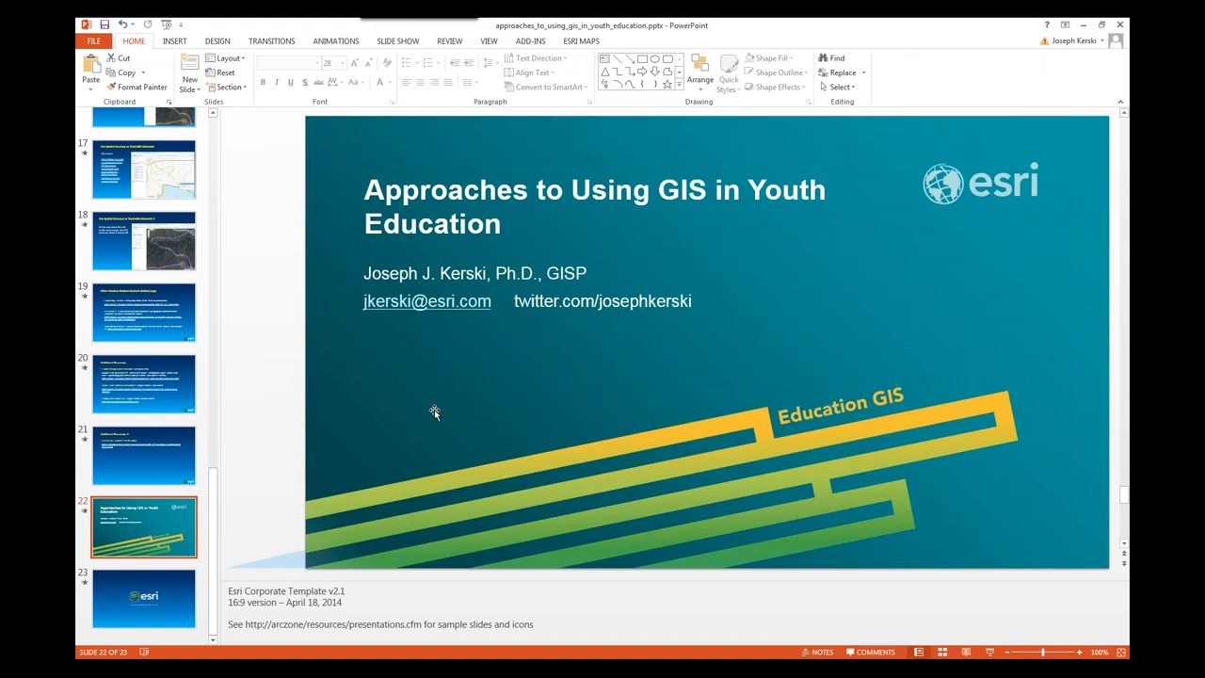
pyautogui.moveTo(1103, 26)
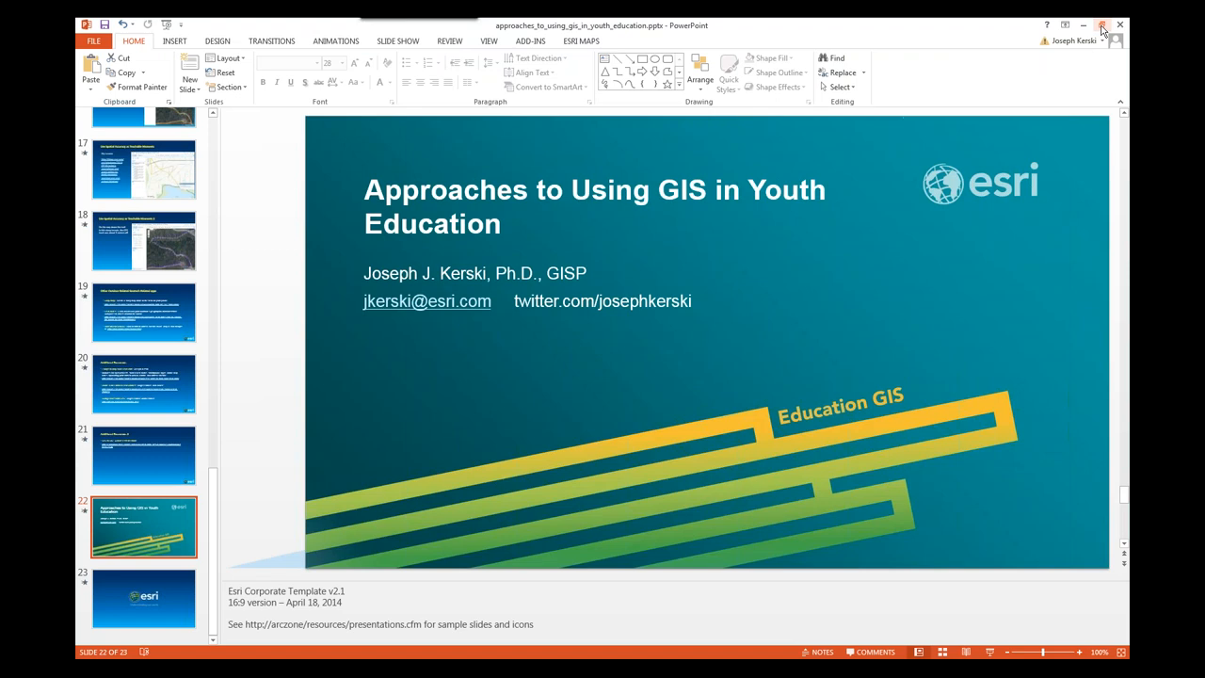
pyautogui.moveTo(834, 248)
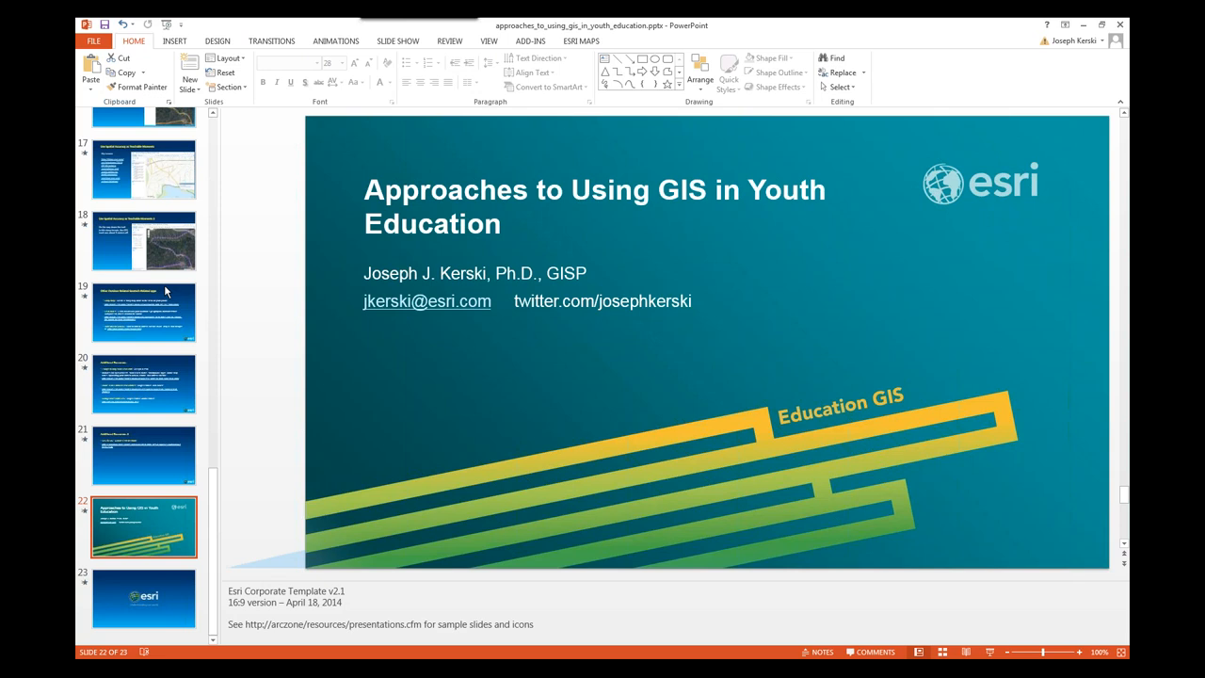
pyautogui.moveTo(177, 300)
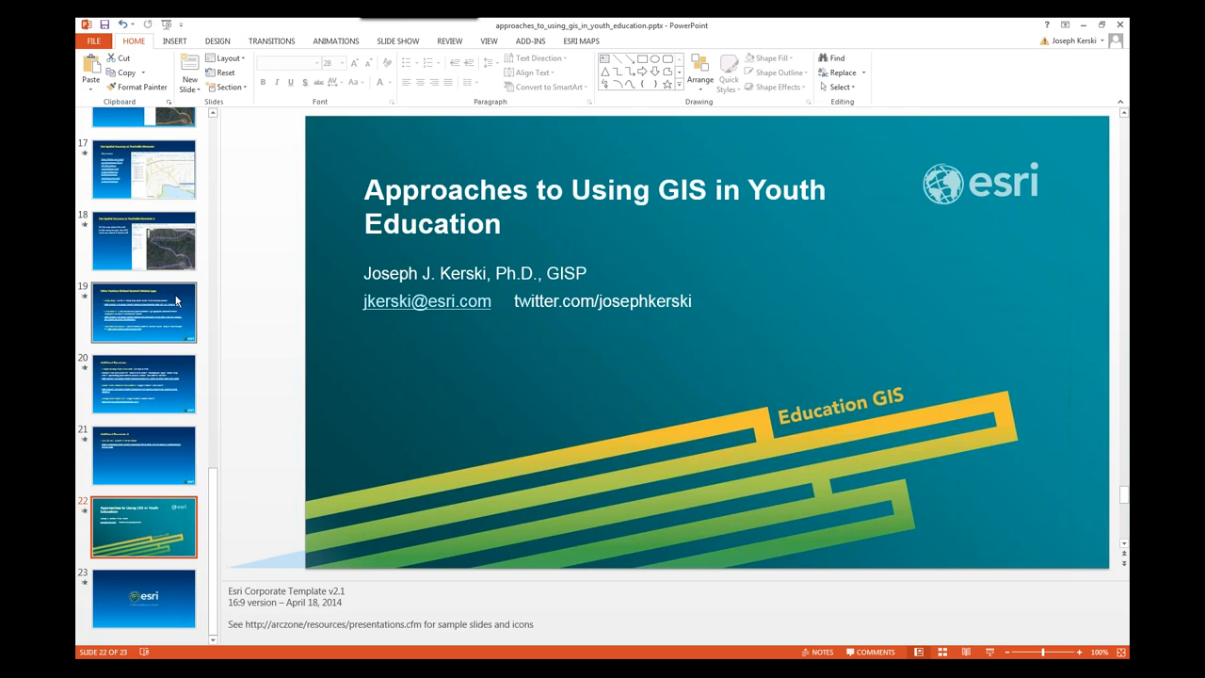
# - Step through the Outdoor Geotech apps slide to the Additional Resources slide with field mapping and GPS guides
pyautogui.click(144, 313)
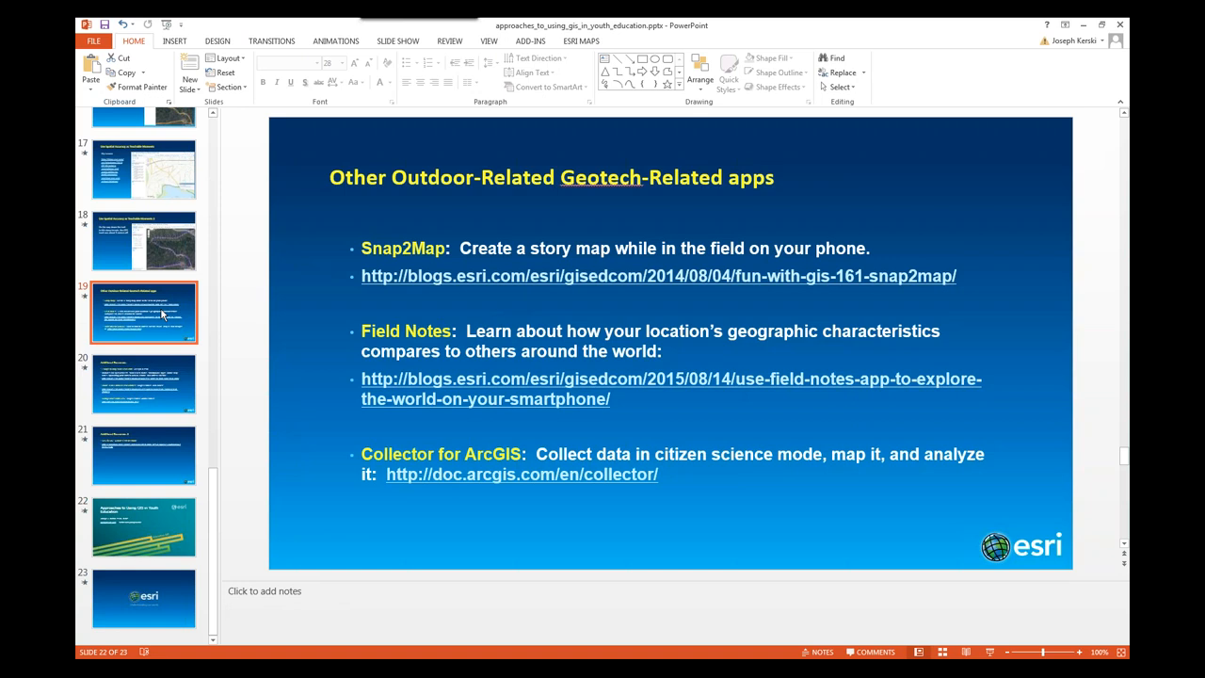
pyautogui.click(147, 384)
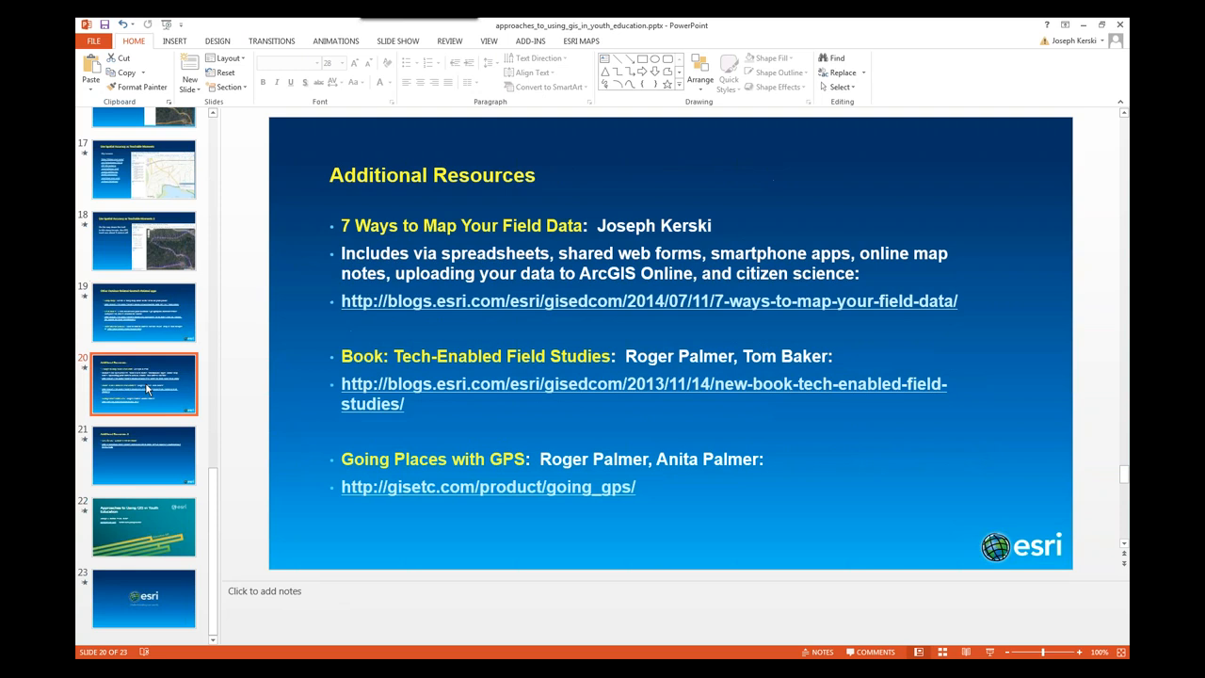